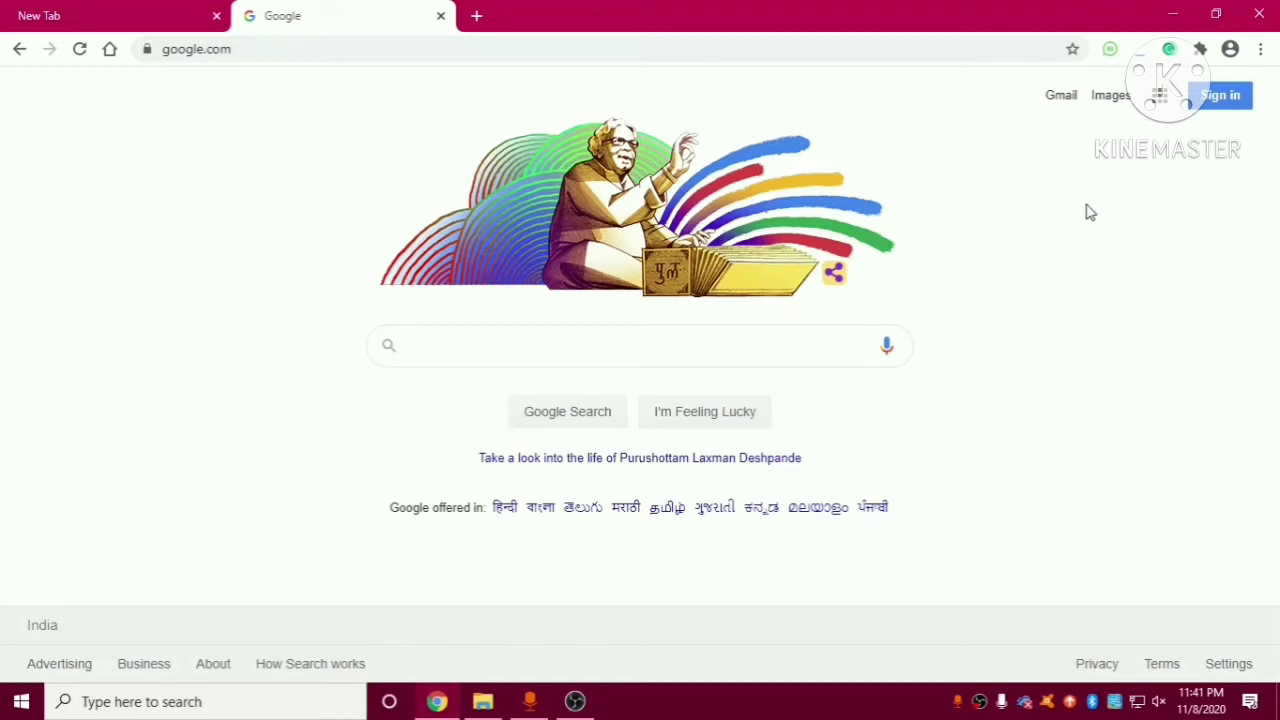
Search Google for 'netspeedmonitor for windows 10'
{"action": "left_click", "coordinate": [630, 344]}
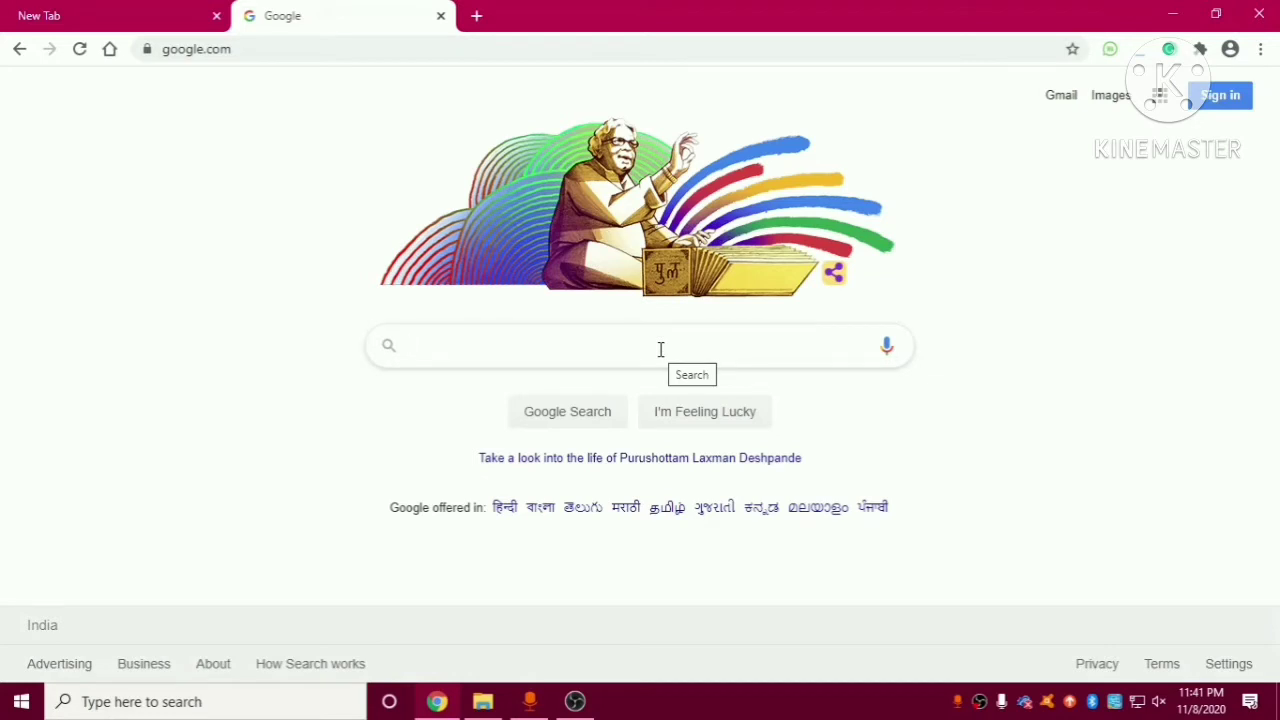
{"action": "type", "text": "netspeel"}
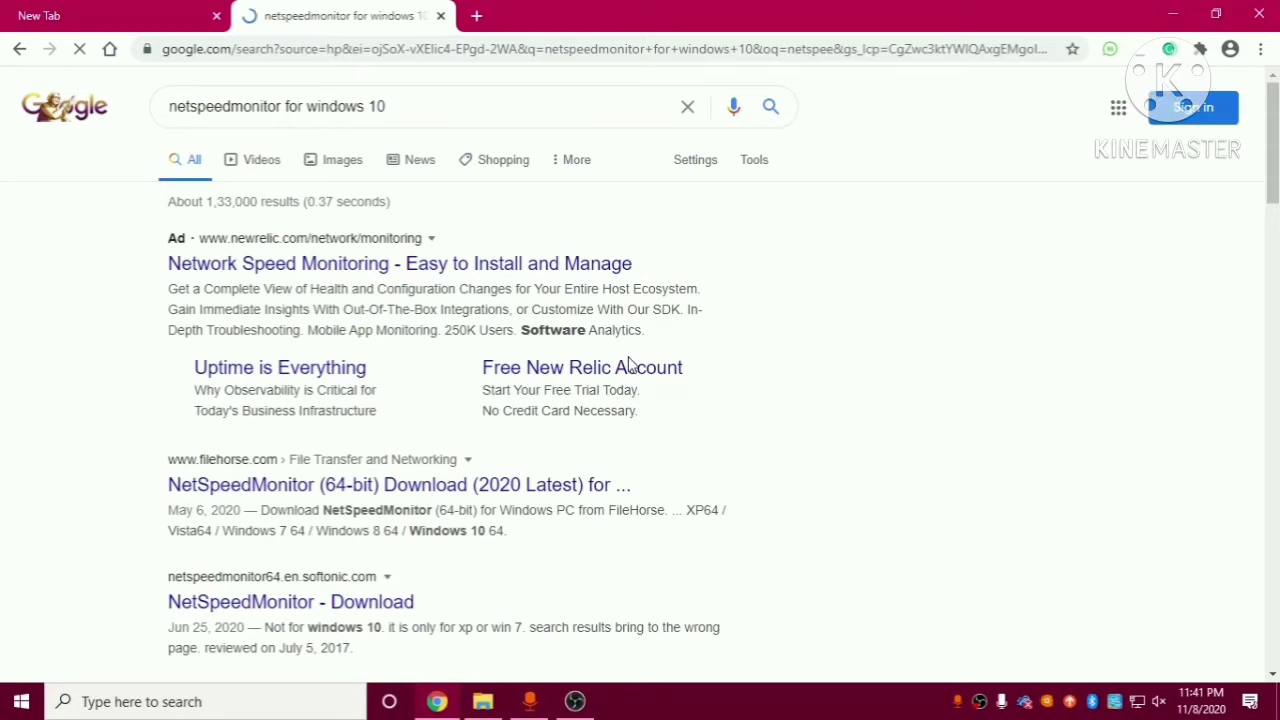
Open the FileHorse 'NetSpeedMonitor (64-bit) Download' result
{"action": "scroll", "scroll_direction": "down", "scroll_amount": 3}
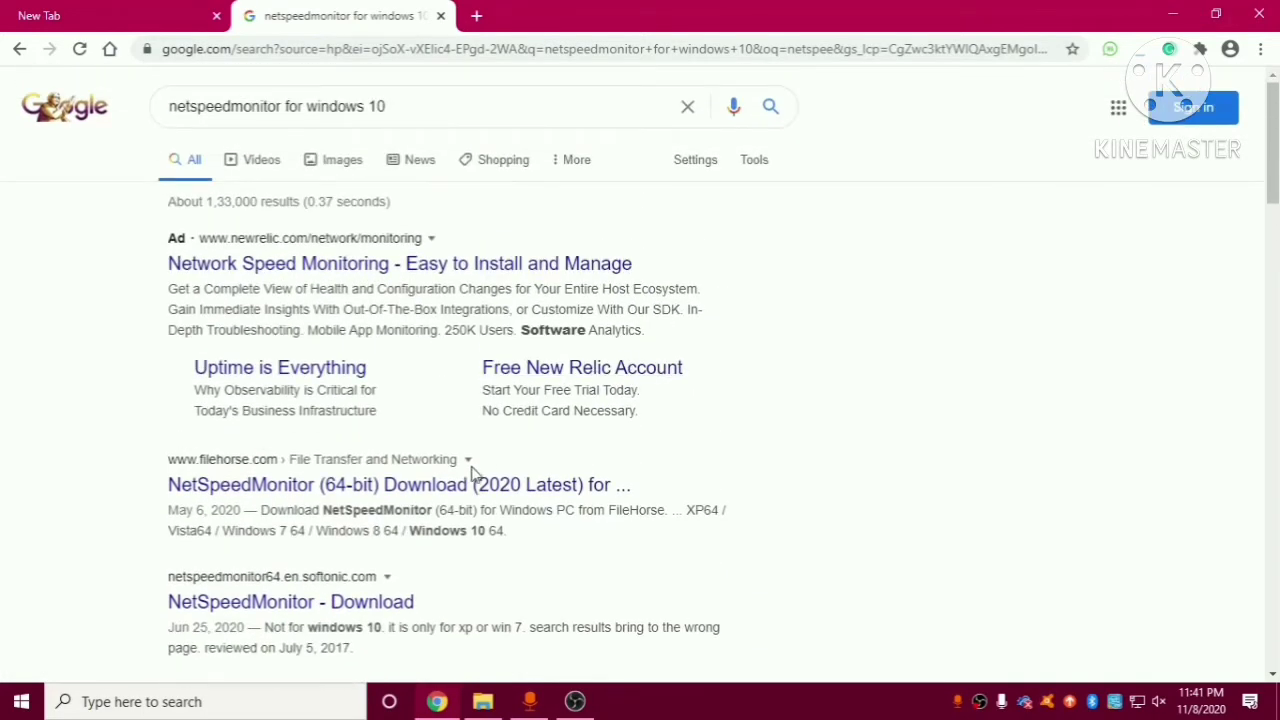
{"action": "mouse_move", "coordinate": [436, 492]}
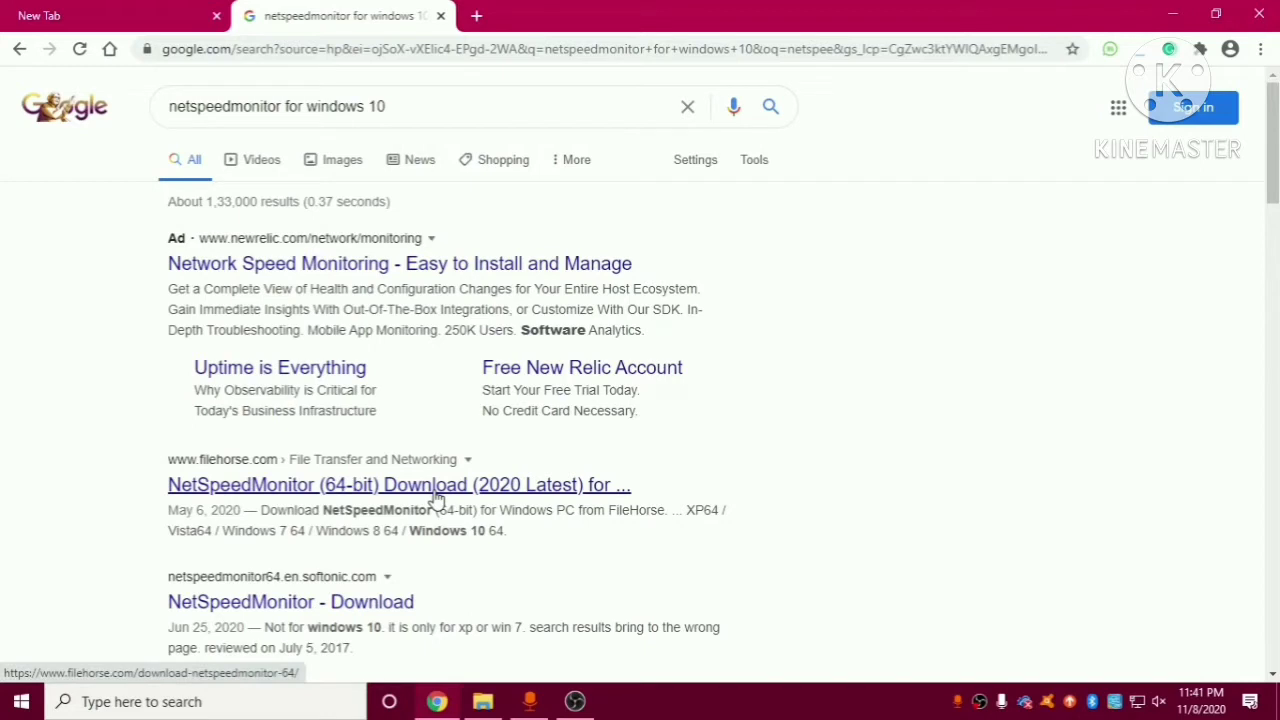
{"action": "left_click", "coordinate": [398, 486]}
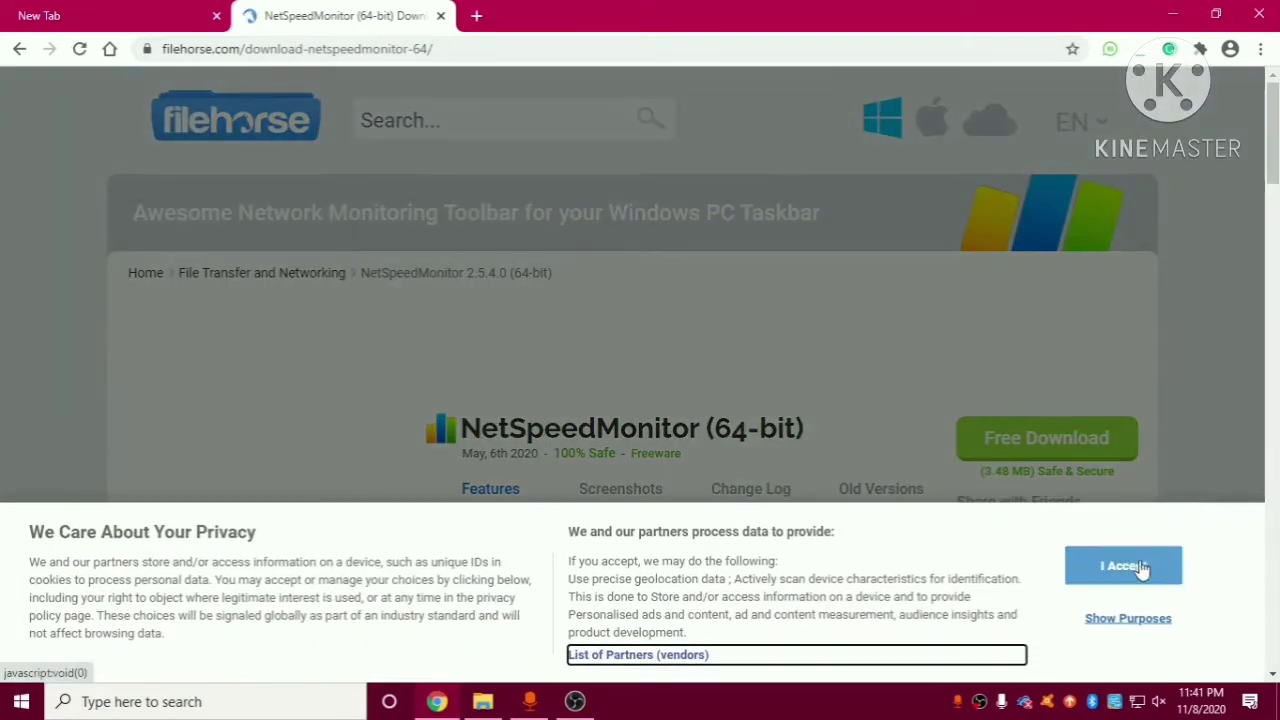
Accept FileHorse's privacy notice and browse the NetSpeedMonitor 2.5.4.0 (64-bit) description
{"action": "left_click", "coordinate": [1124, 564]}
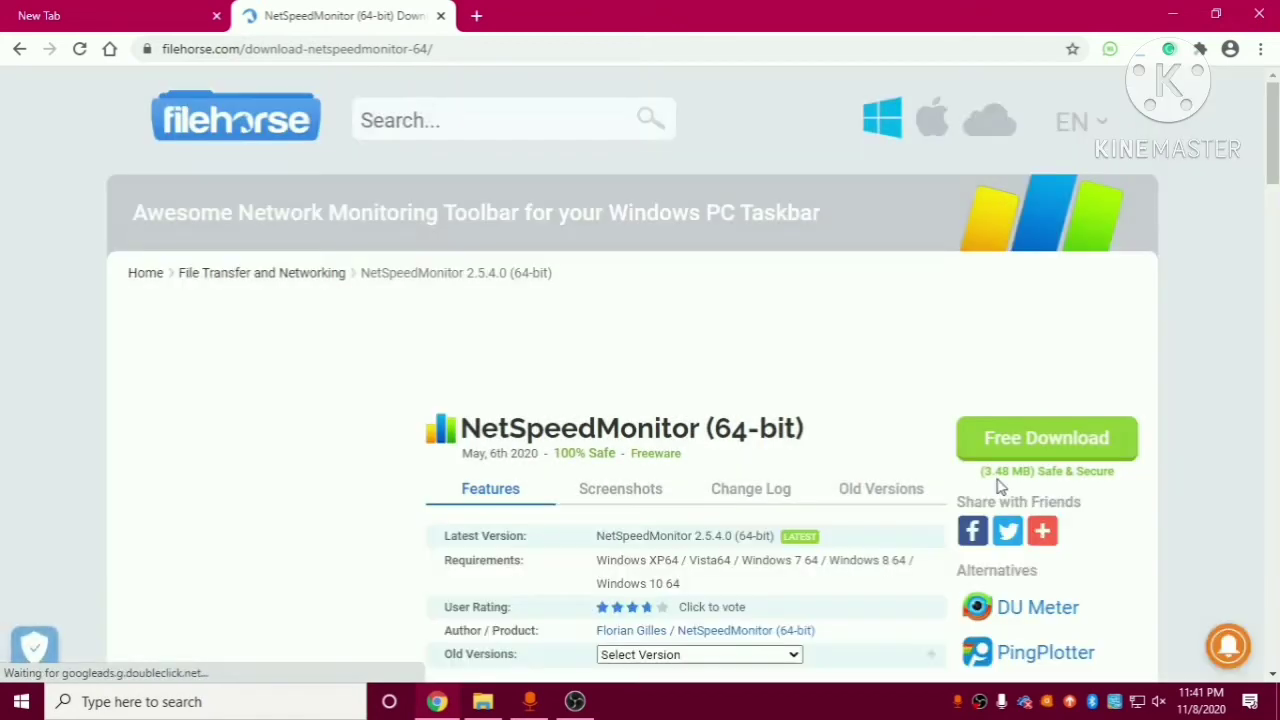
{"action": "mouse_move", "coordinate": [1022, 488]}
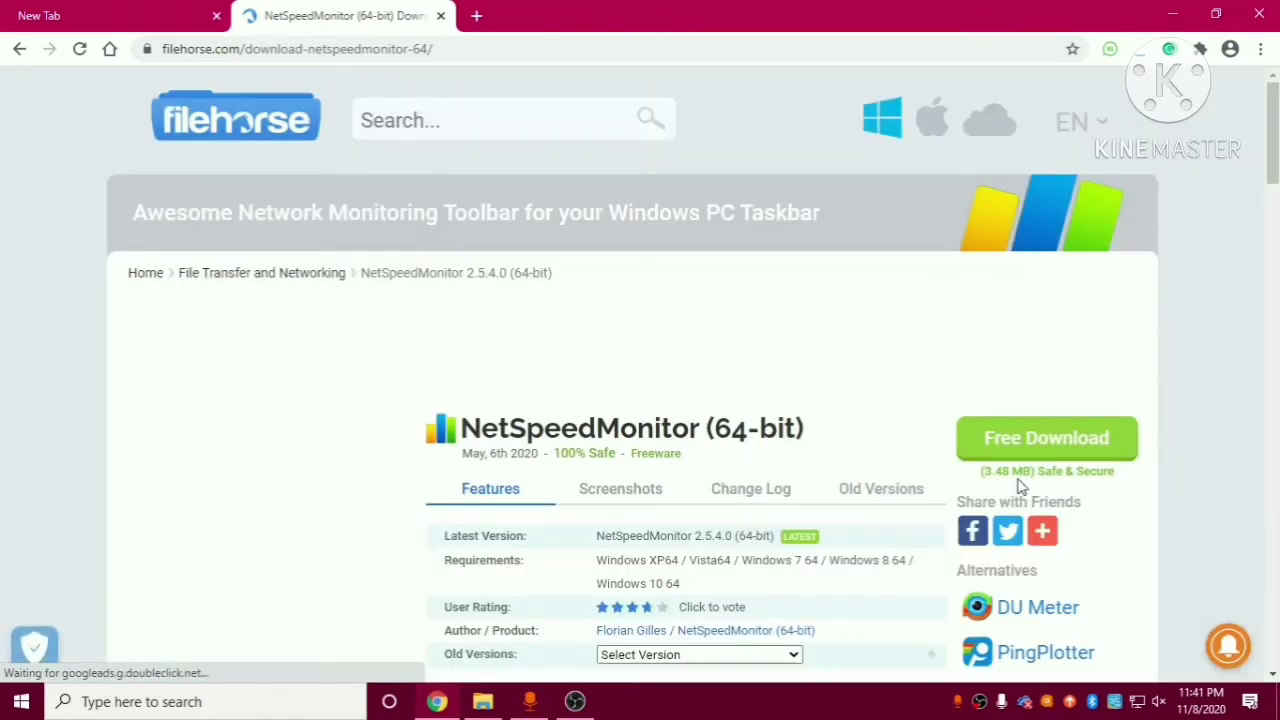
{"action": "scroll", "scroll_direction": "down", "scroll_amount": 3}
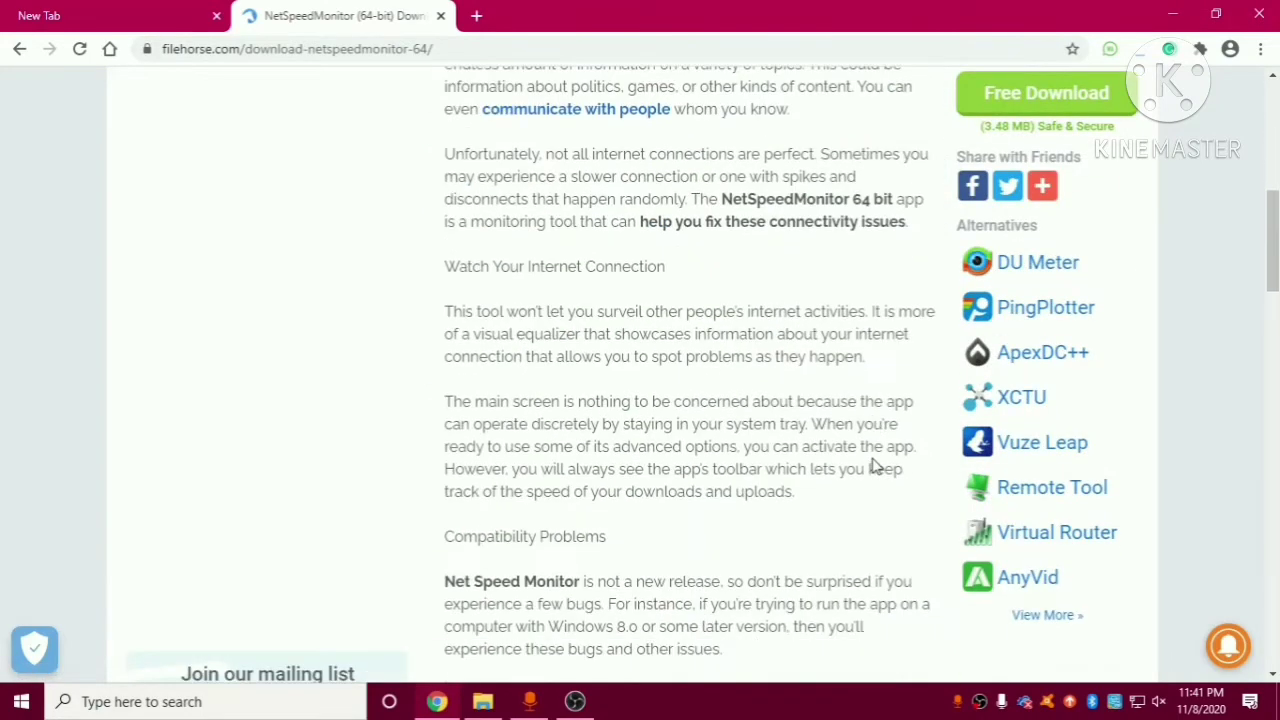
{"action": "scroll", "scroll_direction": "down", "scroll_amount": 3}
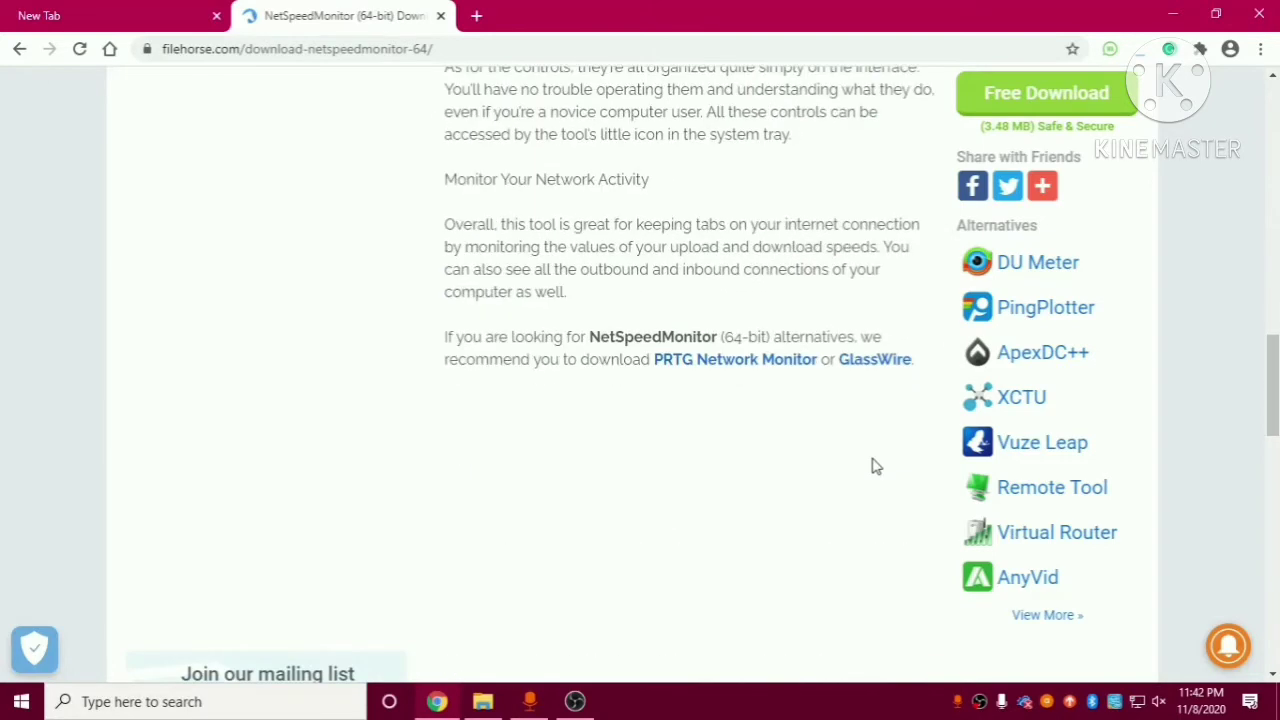
{"action": "scroll", "scroll_direction": "up", "scroll_amount": 3}
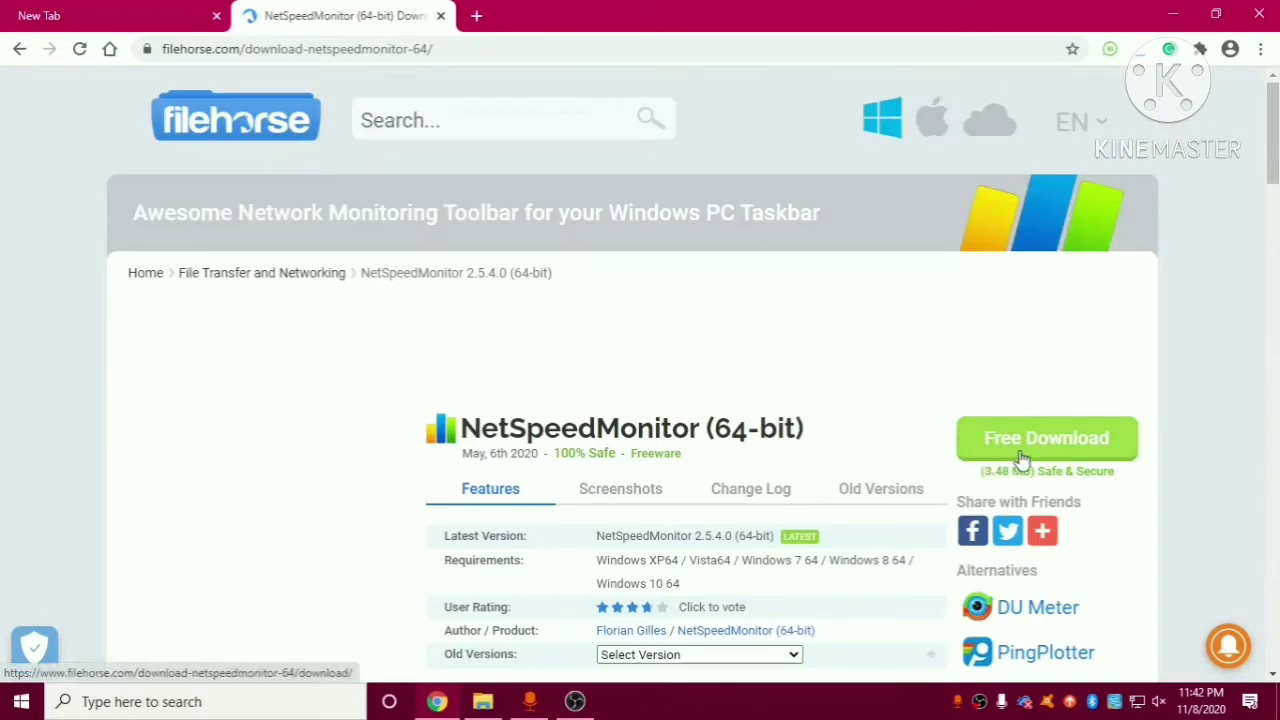
{"action": "mouse_move", "coordinate": [868, 496]}
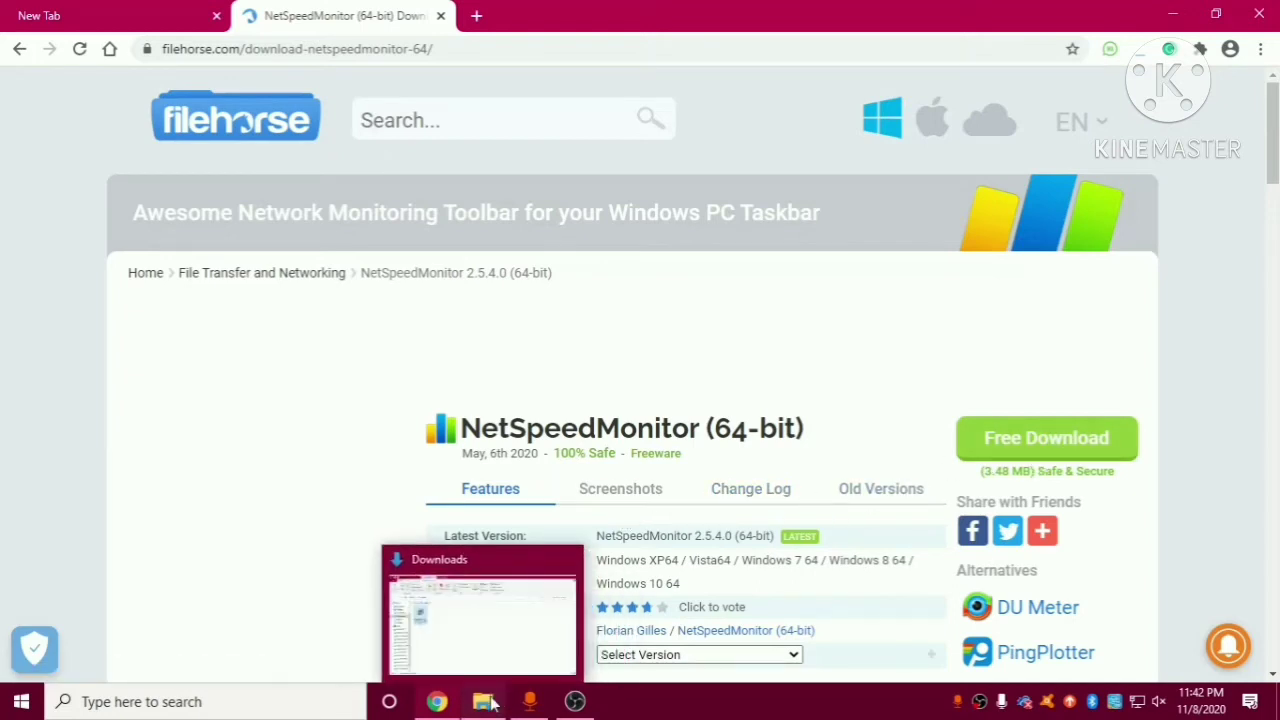
Start installing the NetSpeedMonitor setup .msi from the Downloads folder
{"action": "left_click", "coordinate": [484, 700]}
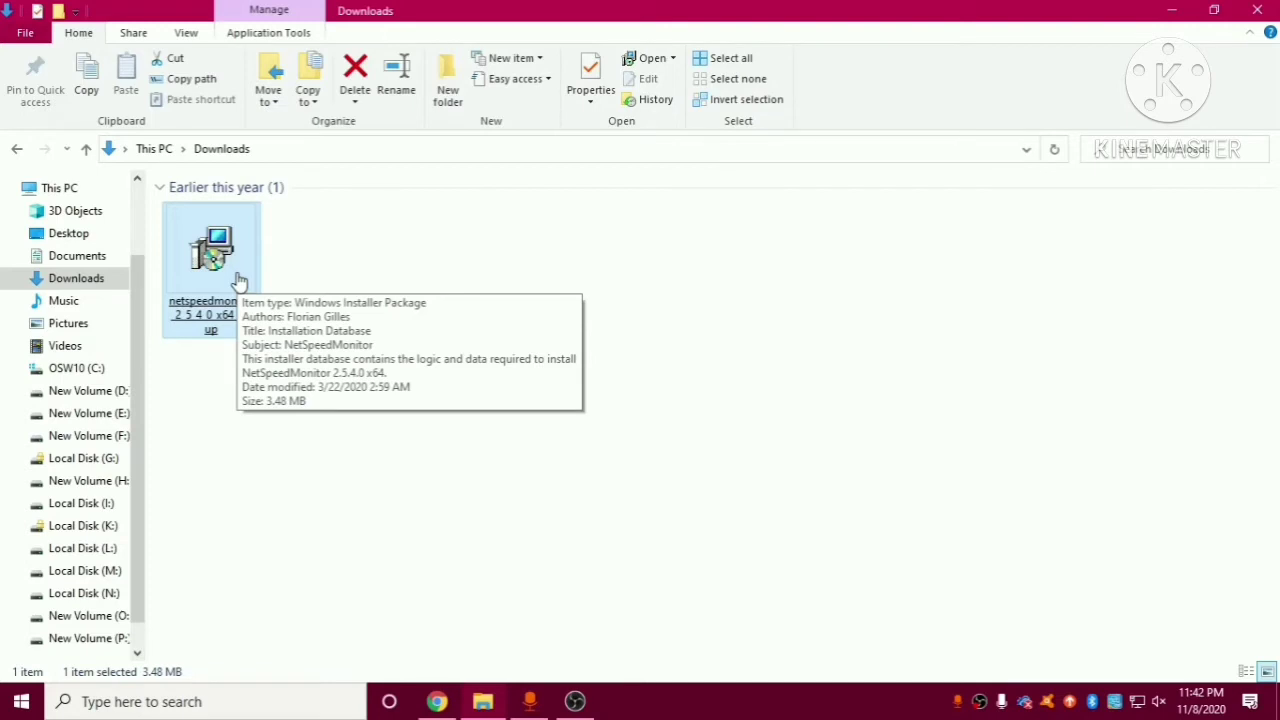
{"action": "right_click", "coordinate": [216, 244]}
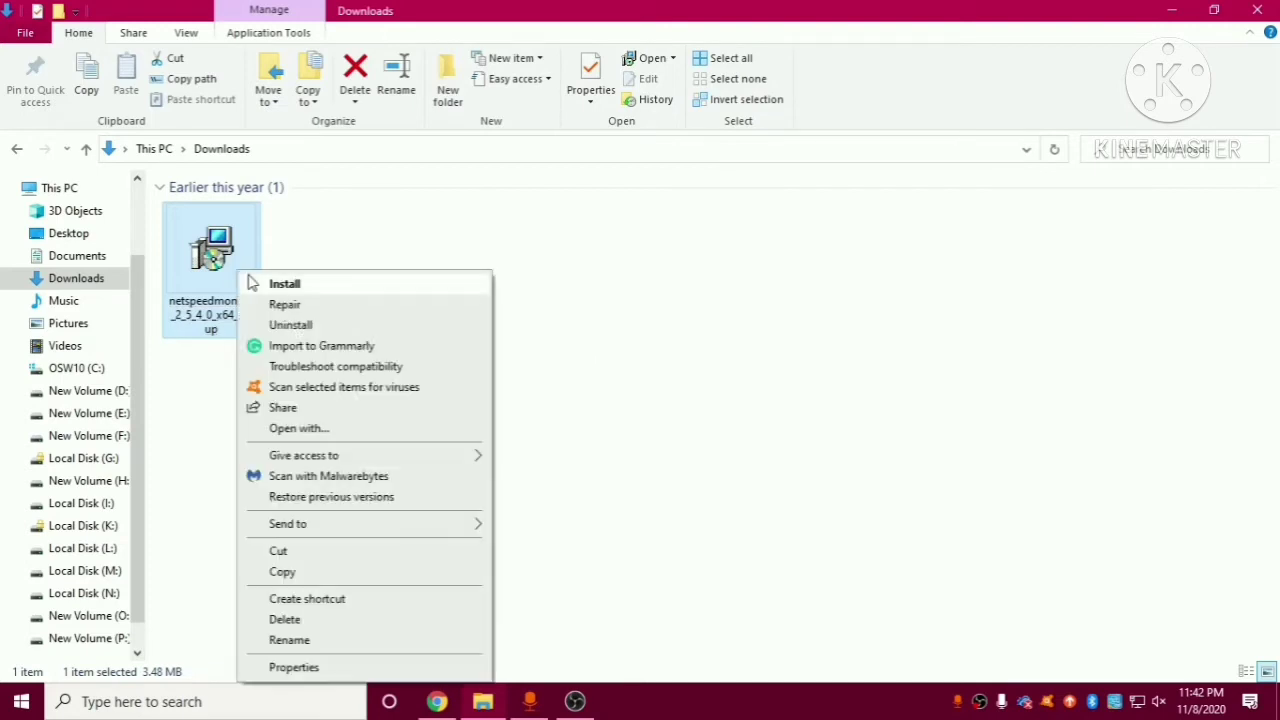
{"action": "left_click", "coordinate": [284, 284]}
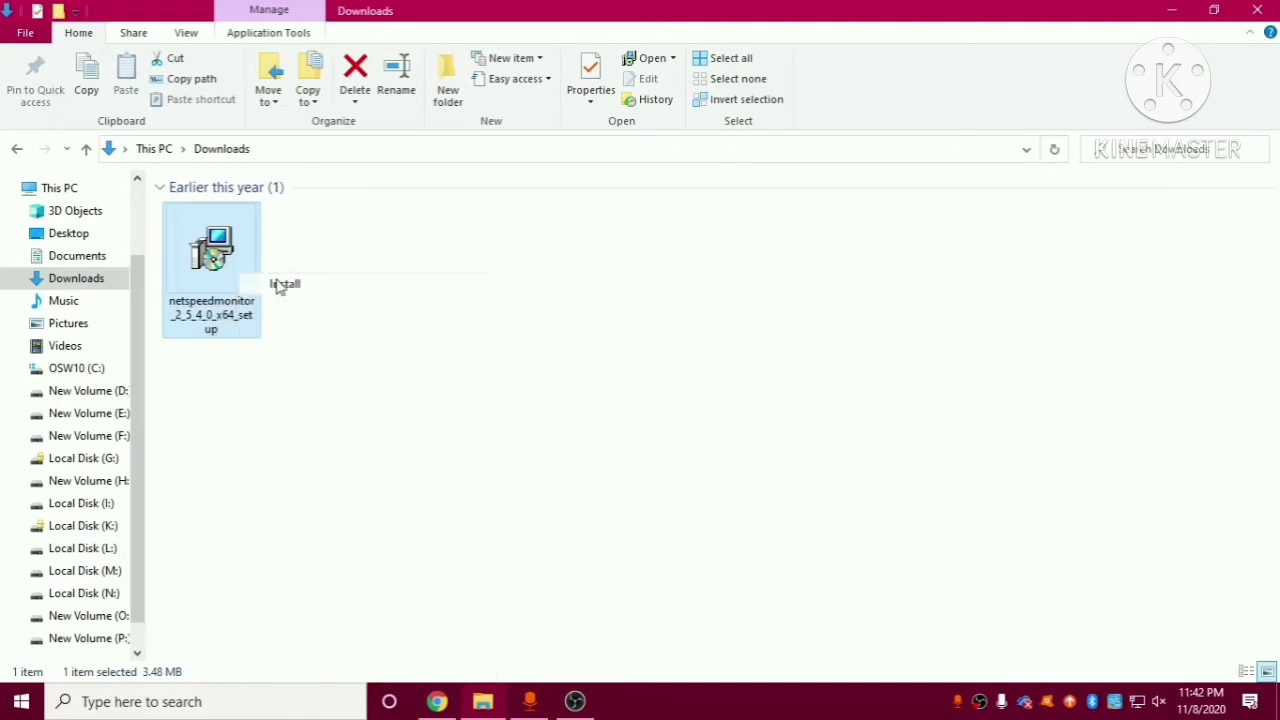
Run the unverified installer and continue past the welcome and donation pages
{"action": "double_click", "coordinate": [212, 244]}
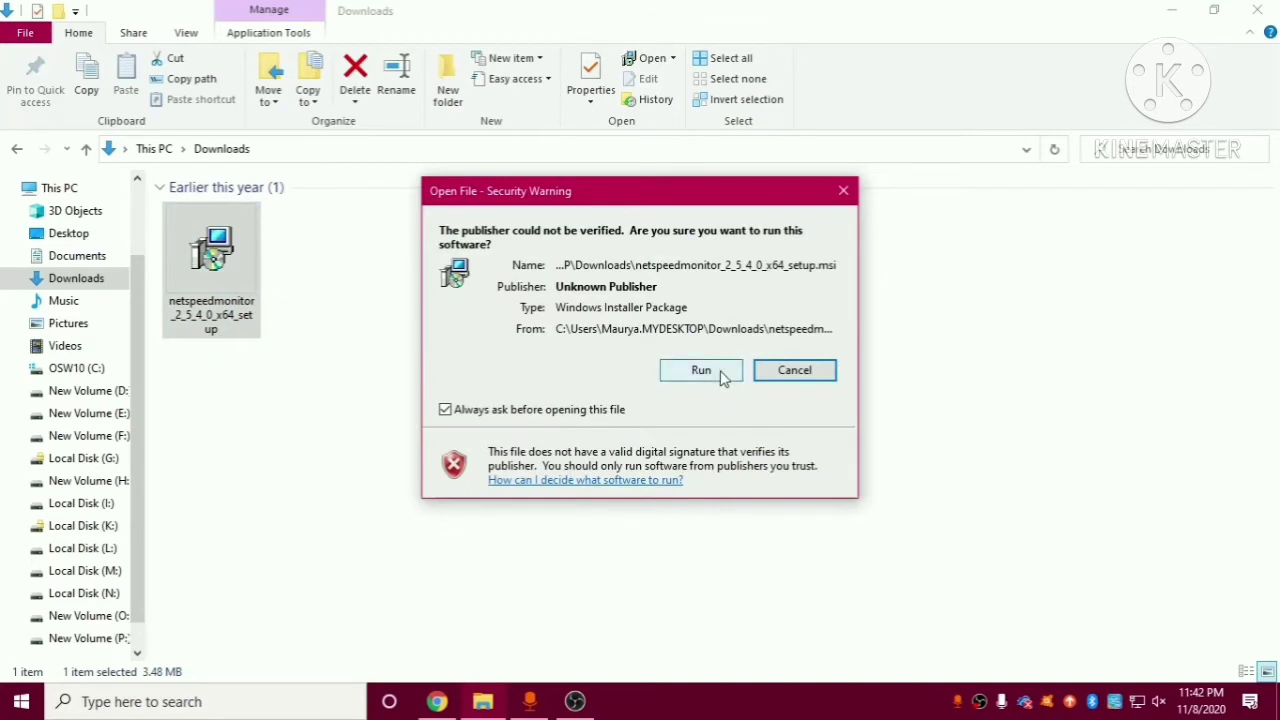
{"action": "left_click", "coordinate": [700, 370]}
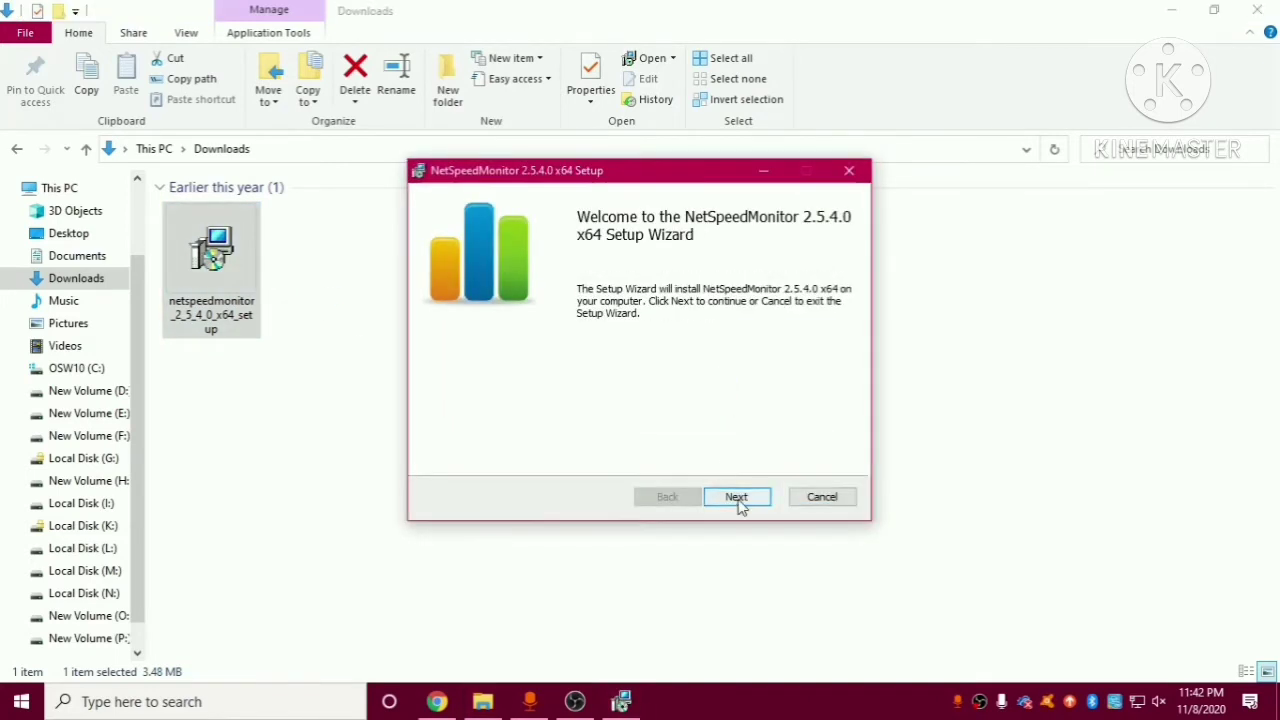
{"action": "left_click", "coordinate": [736, 496]}
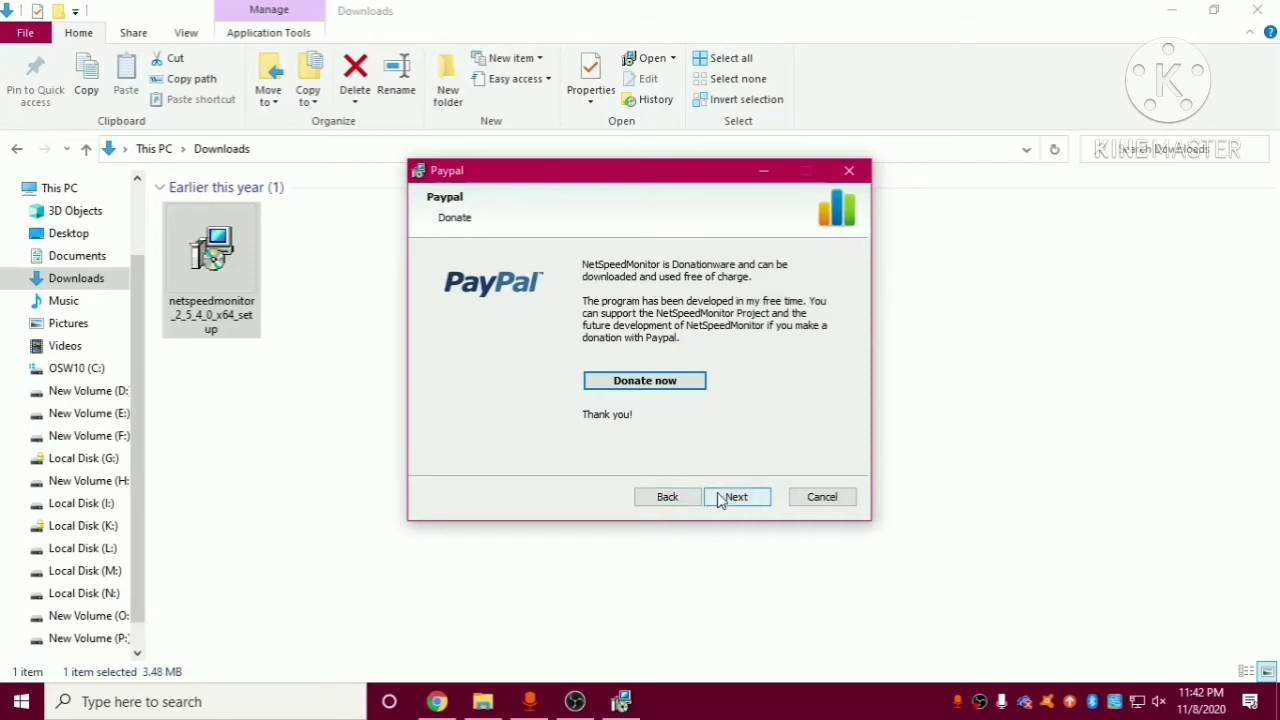
{"action": "left_click", "coordinate": [736, 496]}
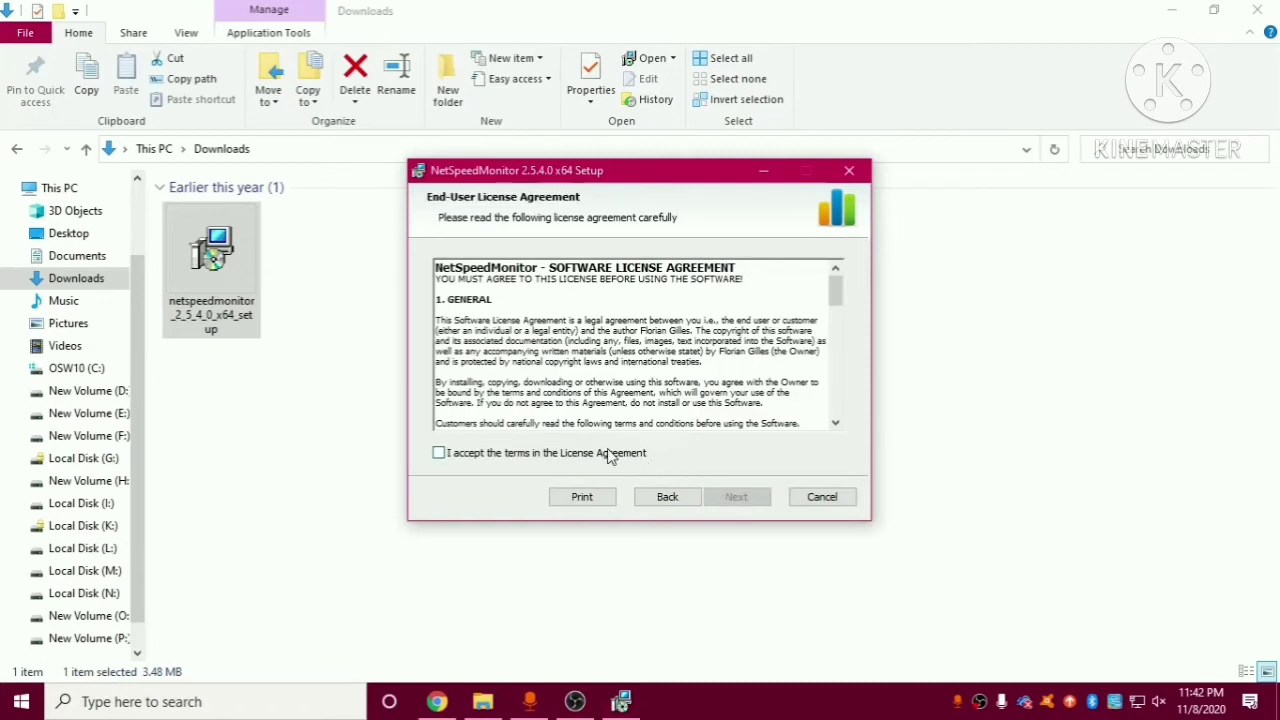
Accept the license terms, keep the default install location and install NetSpeedMonitor
{"action": "left_click", "coordinate": [438, 452]}
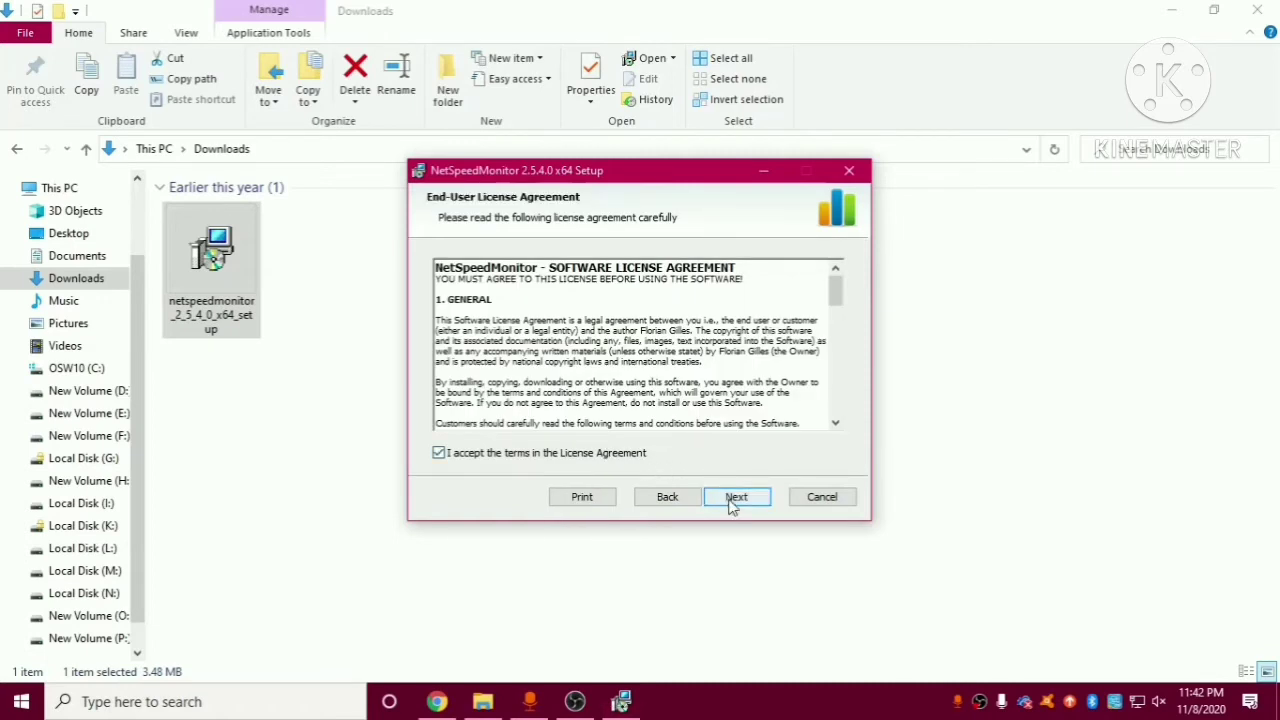
{"action": "left_click", "coordinate": [736, 496]}
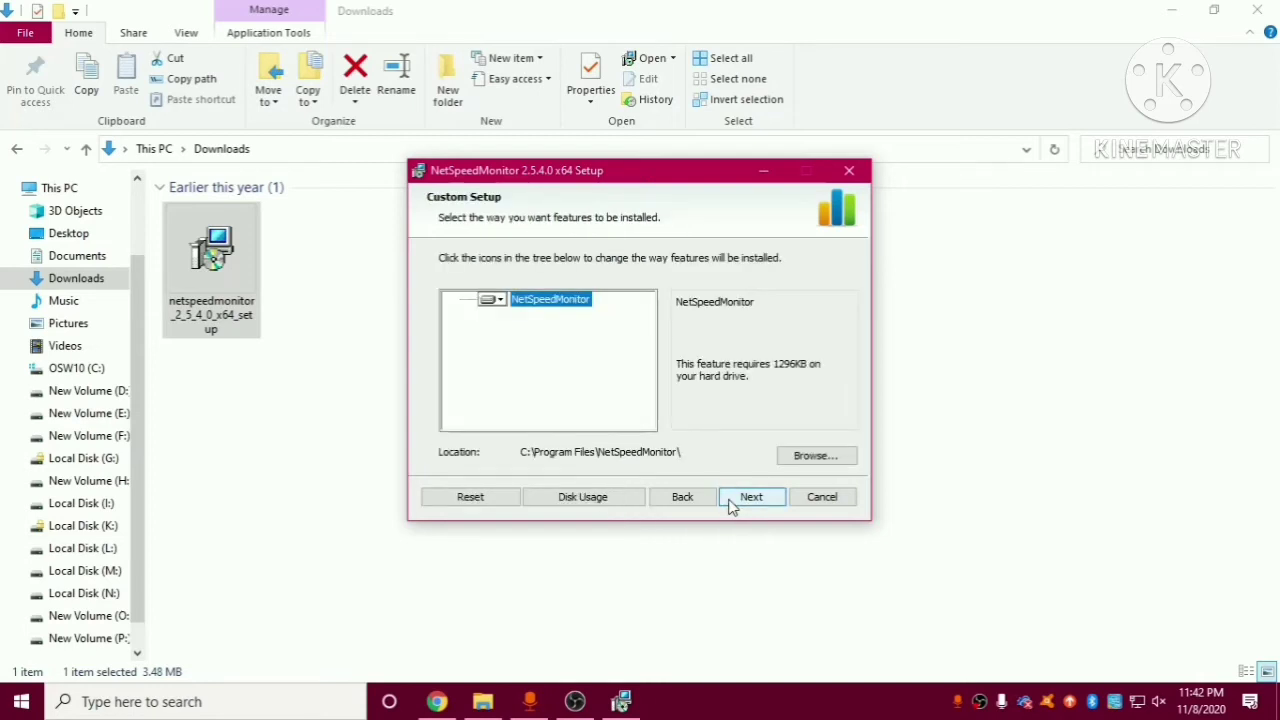
{"action": "left_click", "coordinate": [752, 496]}
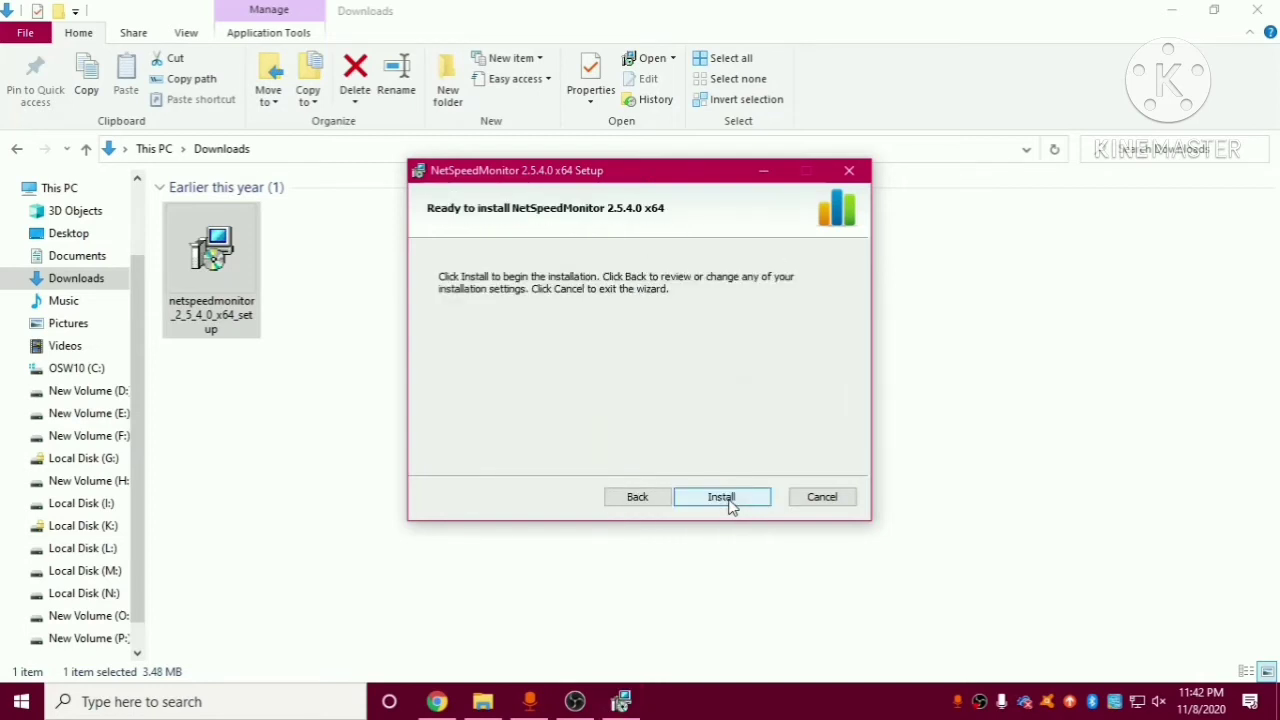
{"action": "left_click", "coordinate": [722, 496]}
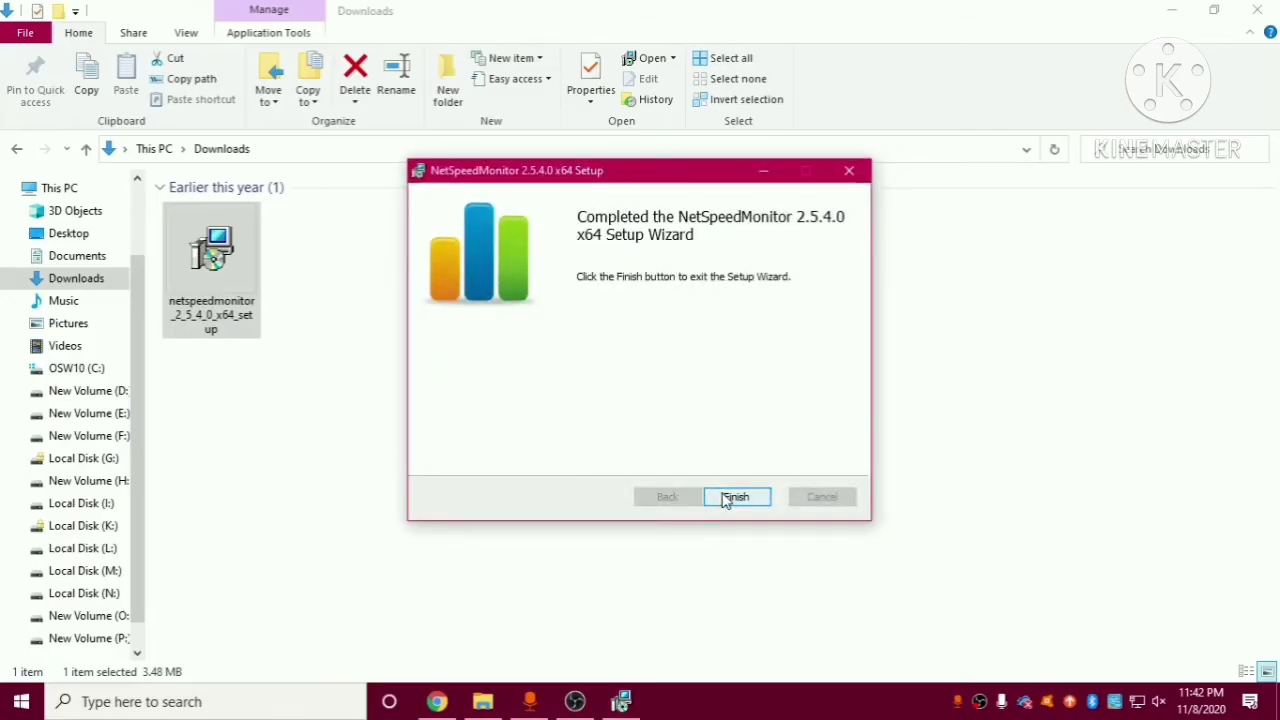
Finish the setup wizard and say Yes to putting the NetSpeedMonitor toolbar on the taskbar
{"action": "left_click", "coordinate": [736, 496]}
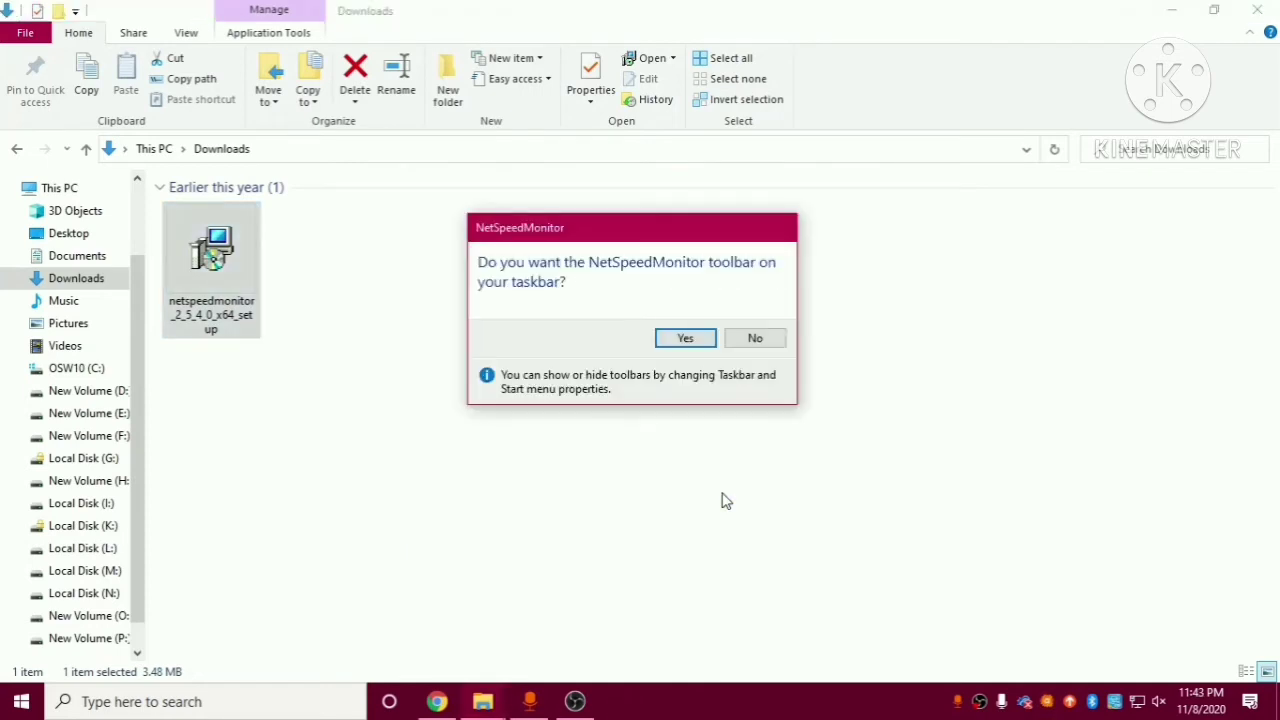
{"action": "mouse_move", "coordinate": [536, 276]}
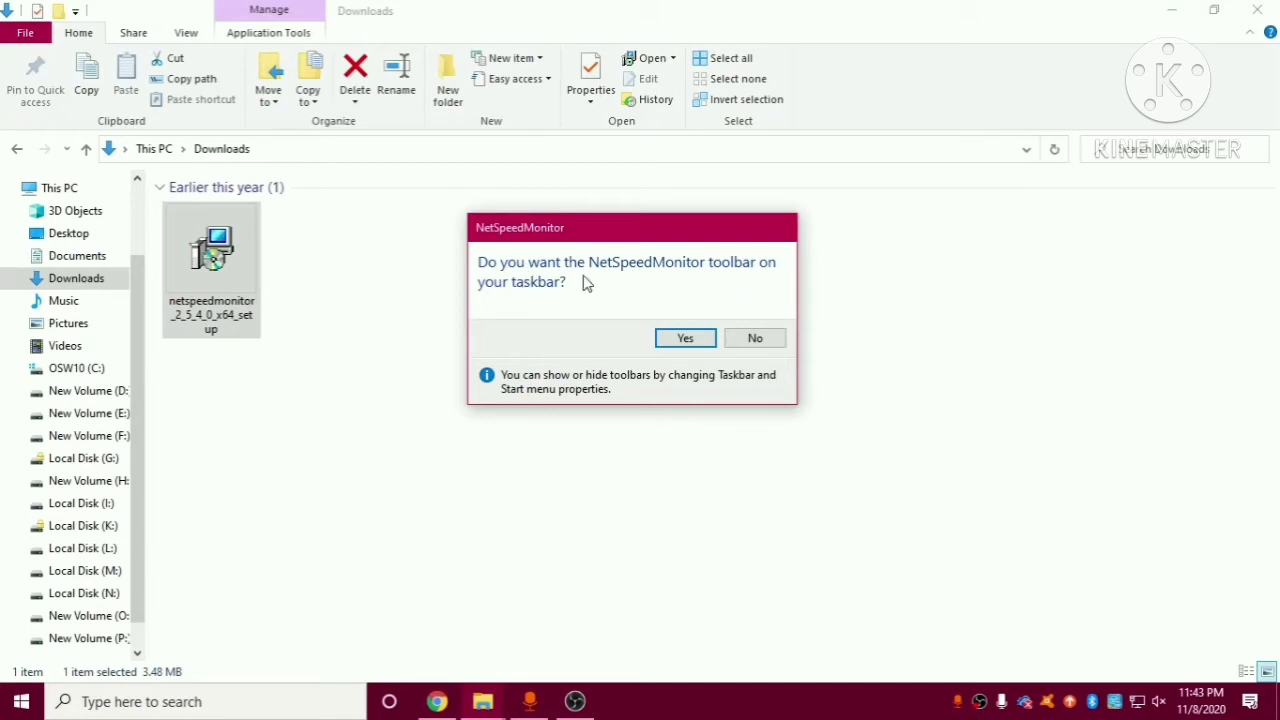
{"action": "mouse_move", "coordinate": [566, 304]}
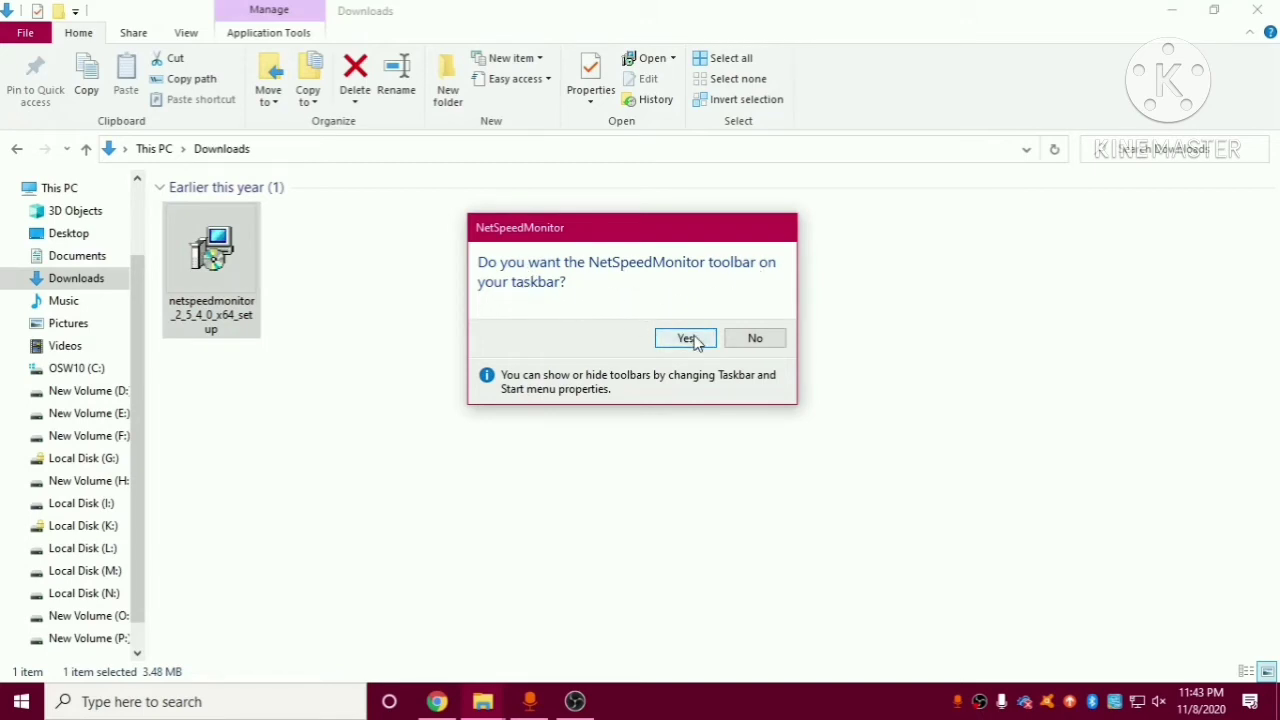
{"action": "left_click", "coordinate": [684, 336]}
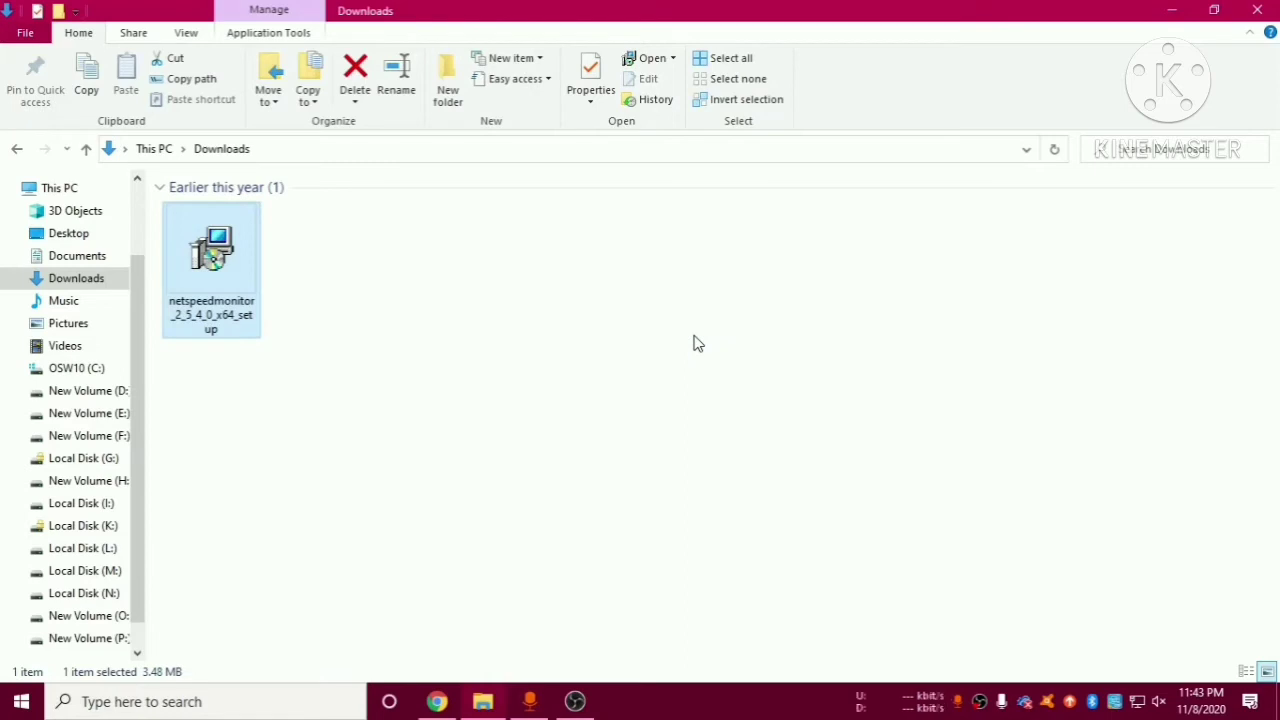
{"action": "mouse_move", "coordinate": [910, 672]}
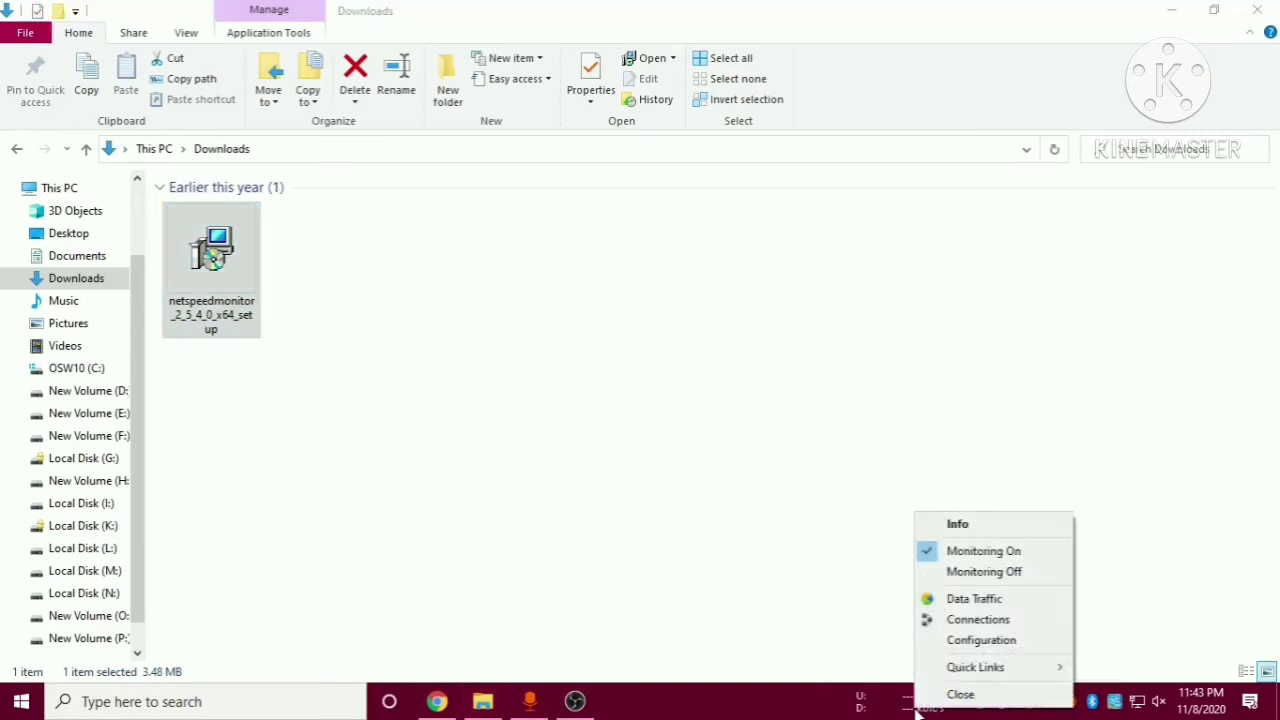
In Configuration, choose the Remote NDIS based Internet Sharing Device interface with bitrate in kbit/s
{"action": "left_click", "coordinate": [980, 640]}
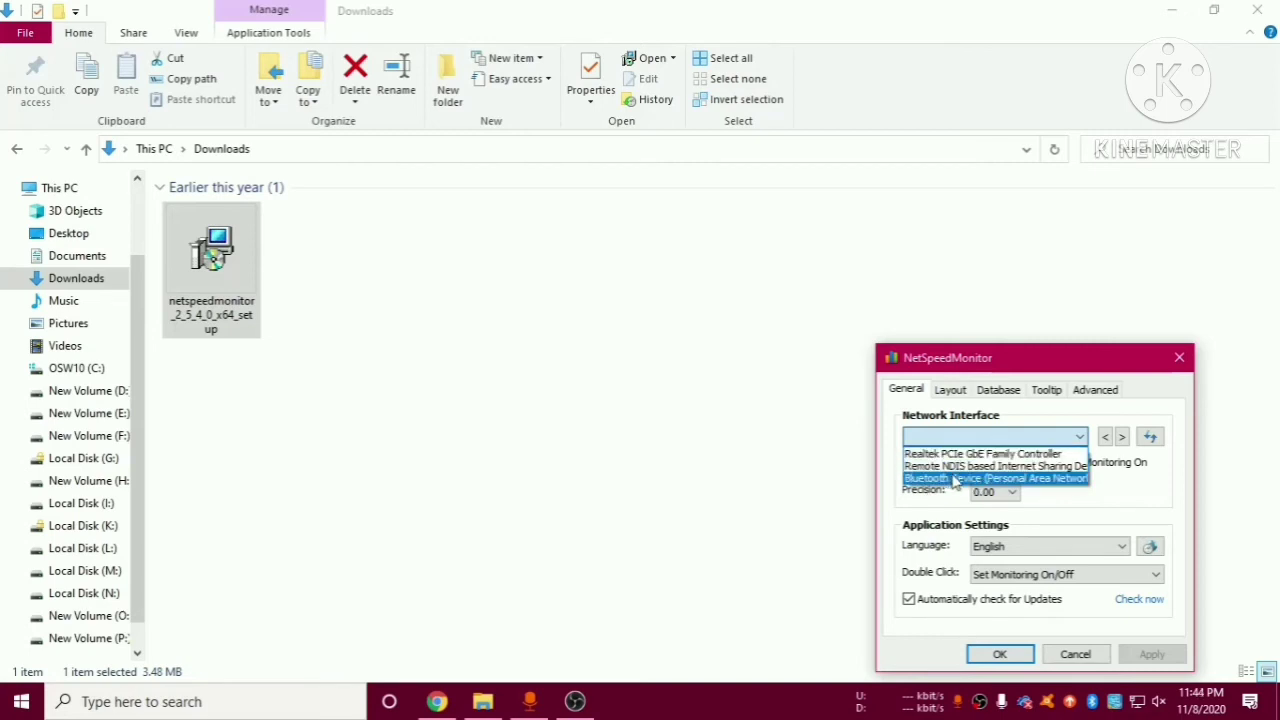
{"action": "left_click", "coordinate": [994, 464]}
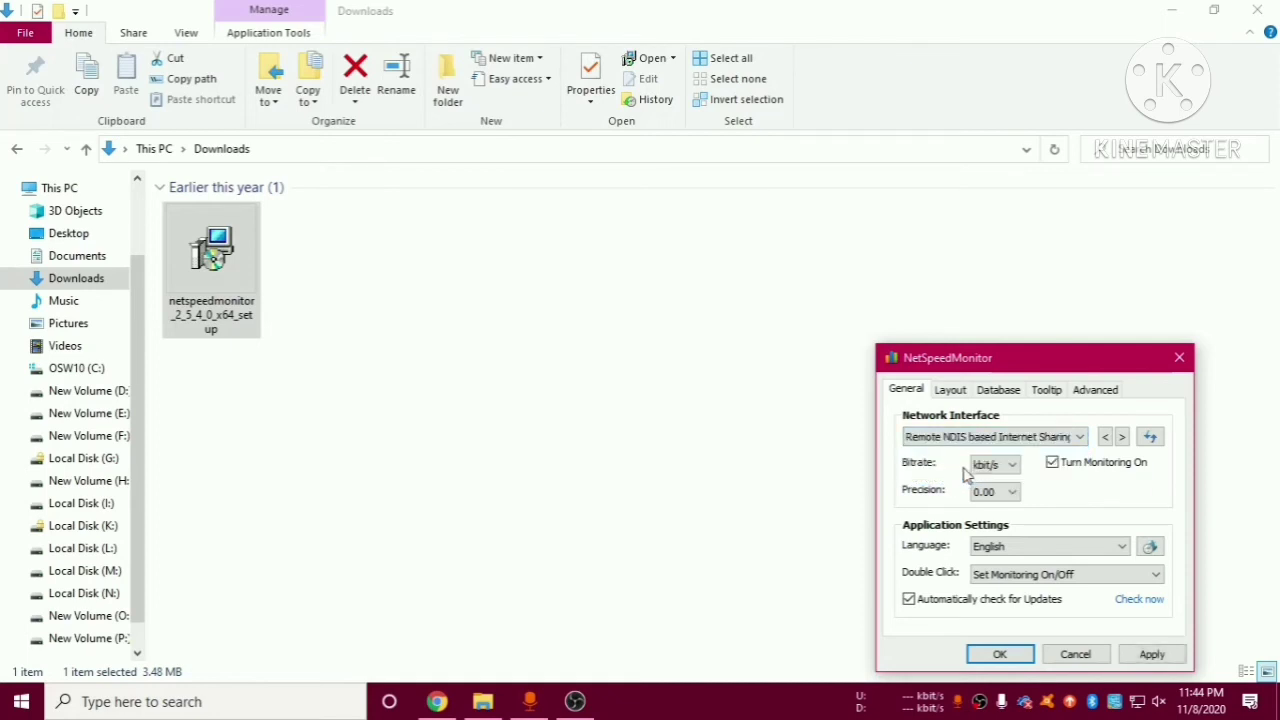
{"action": "mouse_move", "coordinate": [914, 478]}
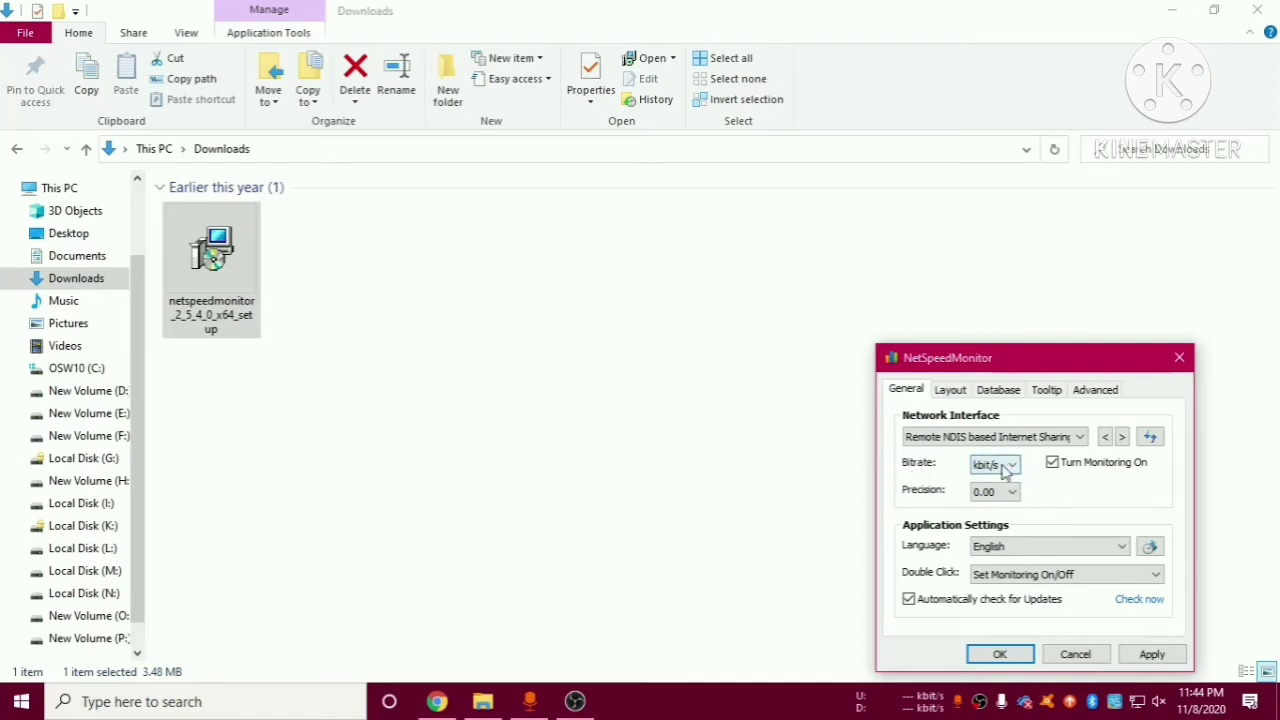
{"action": "left_click", "coordinate": [1010, 464]}
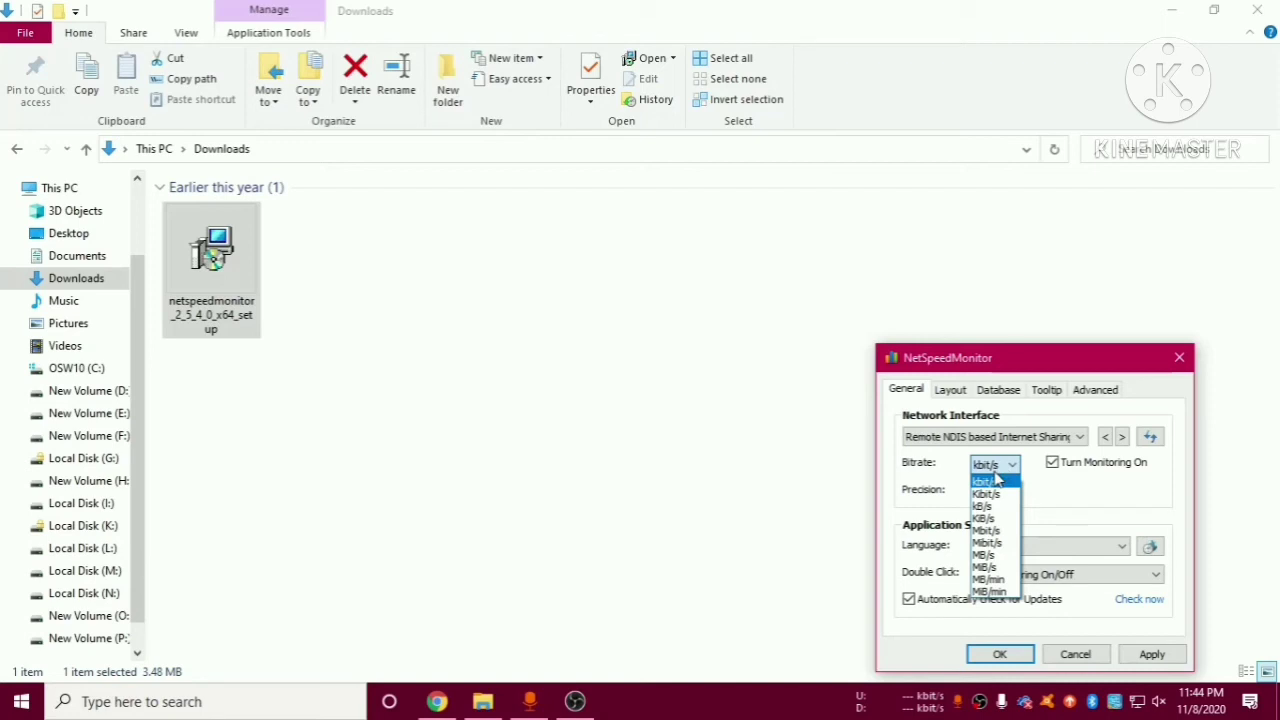
{"action": "mouse_move", "coordinate": [1070, 504]}
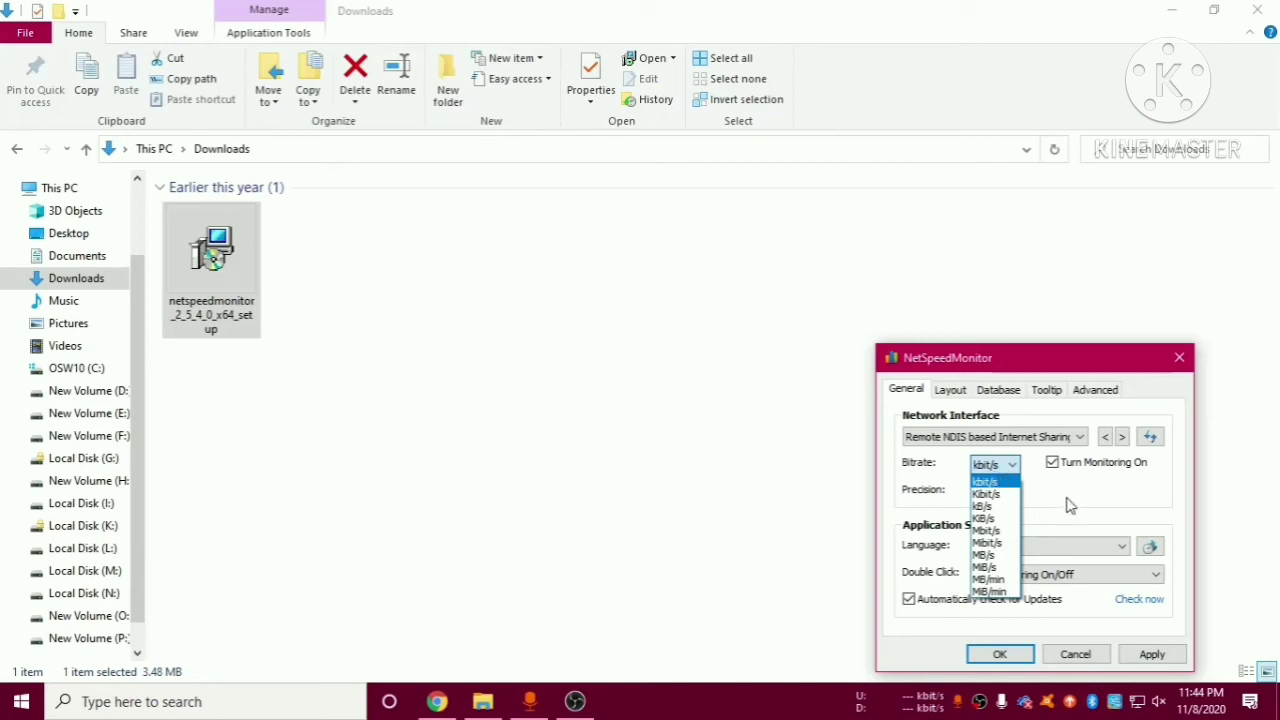
{"action": "left_click", "coordinate": [984, 480]}
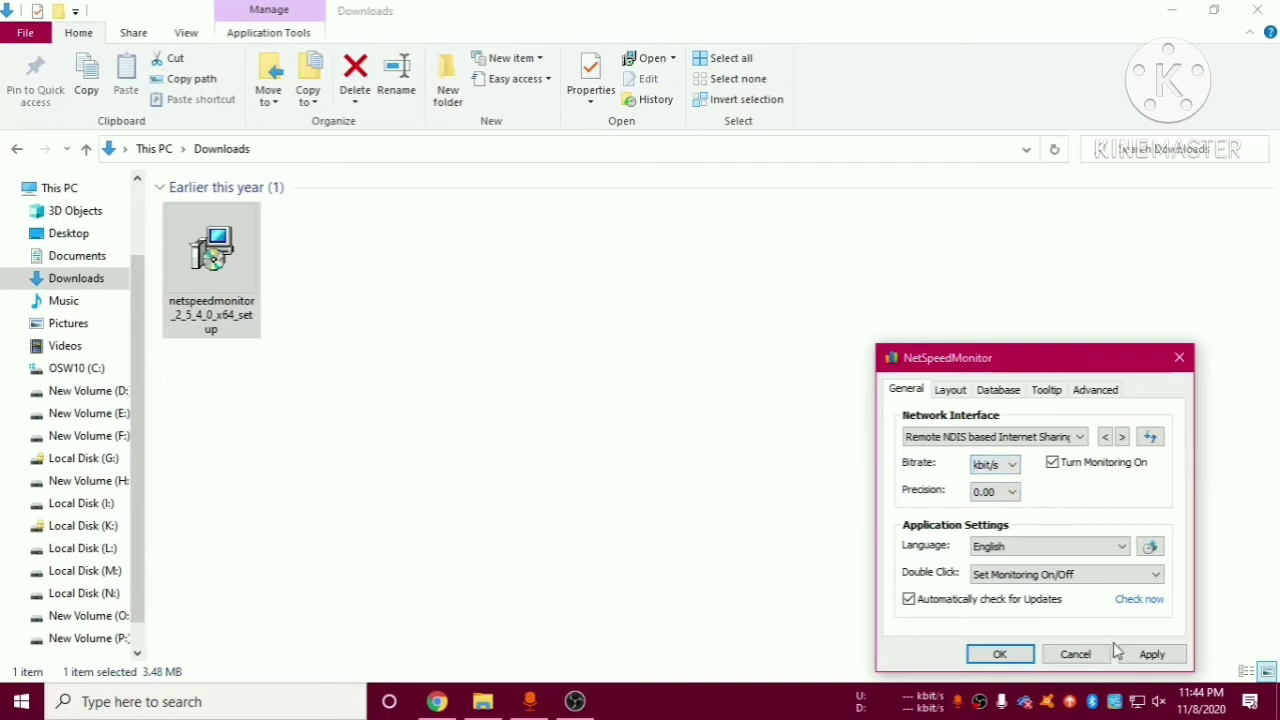
Confirm the configuration so live upload/download speeds show on the taskbar
{"action": "left_click", "coordinate": [1000, 652]}
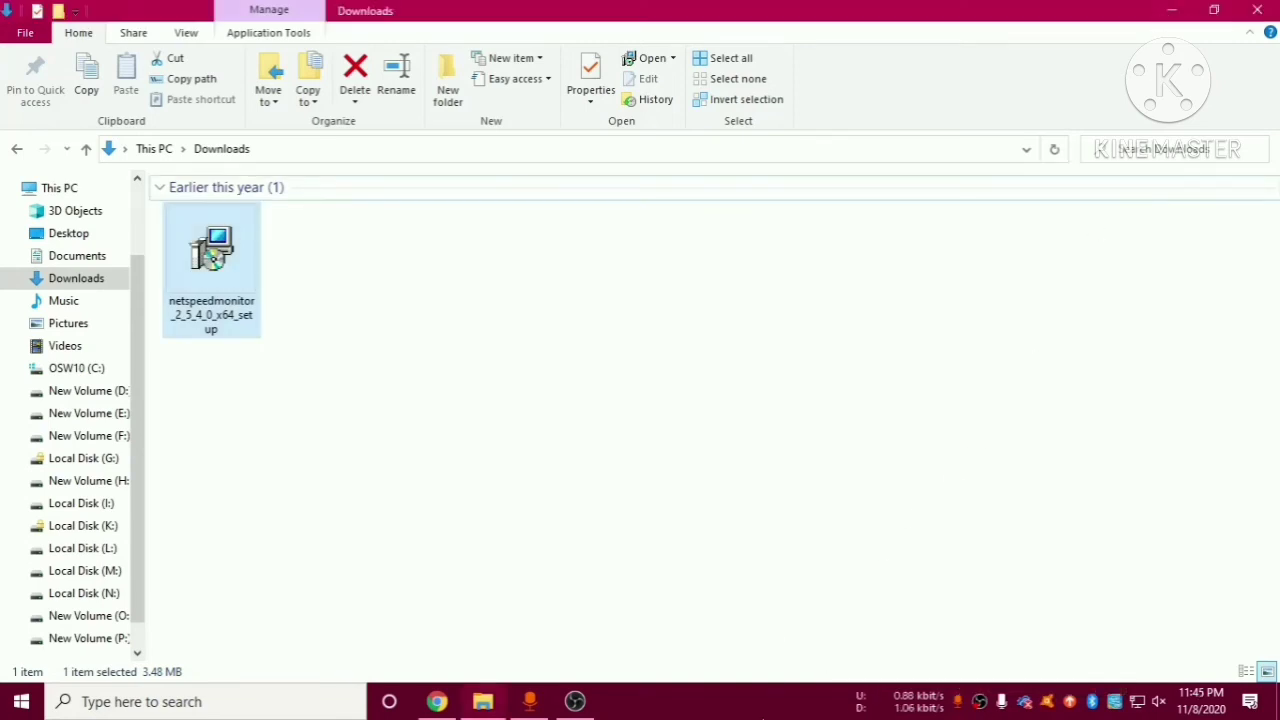
{"action": "mouse_move", "coordinate": [826, 708]}
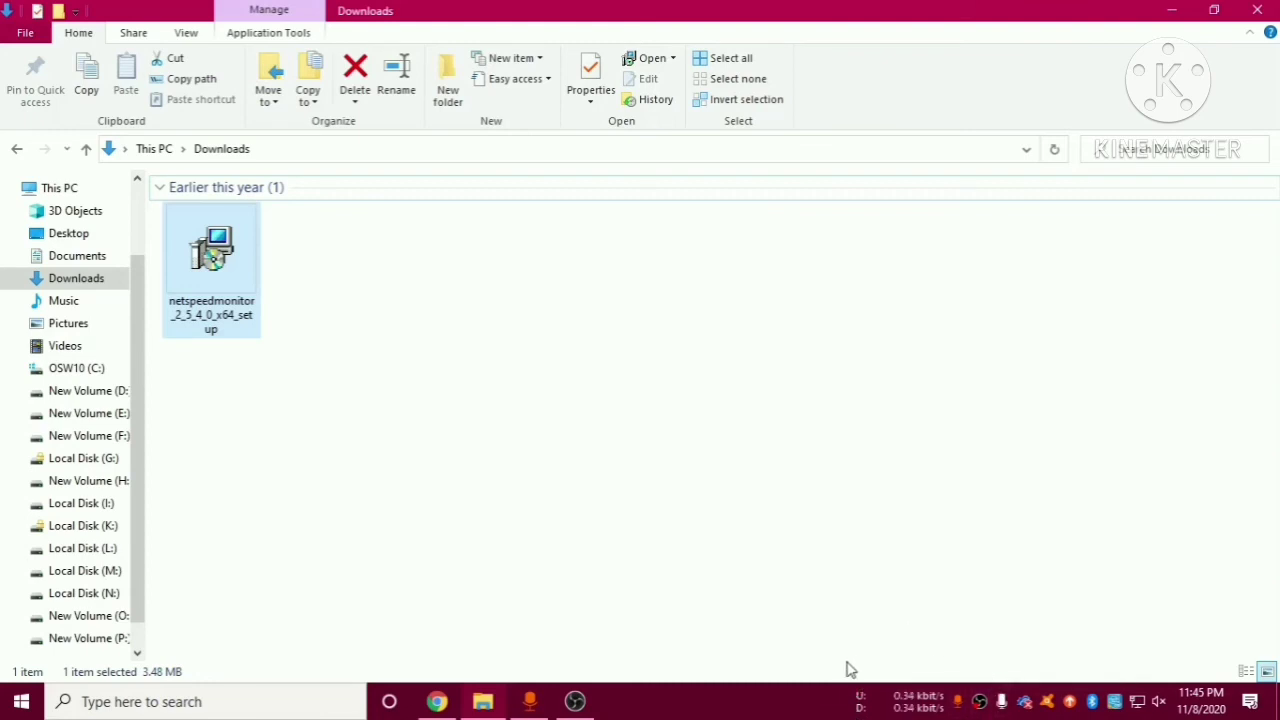
{"action": "mouse_move", "coordinate": [658, 510]}
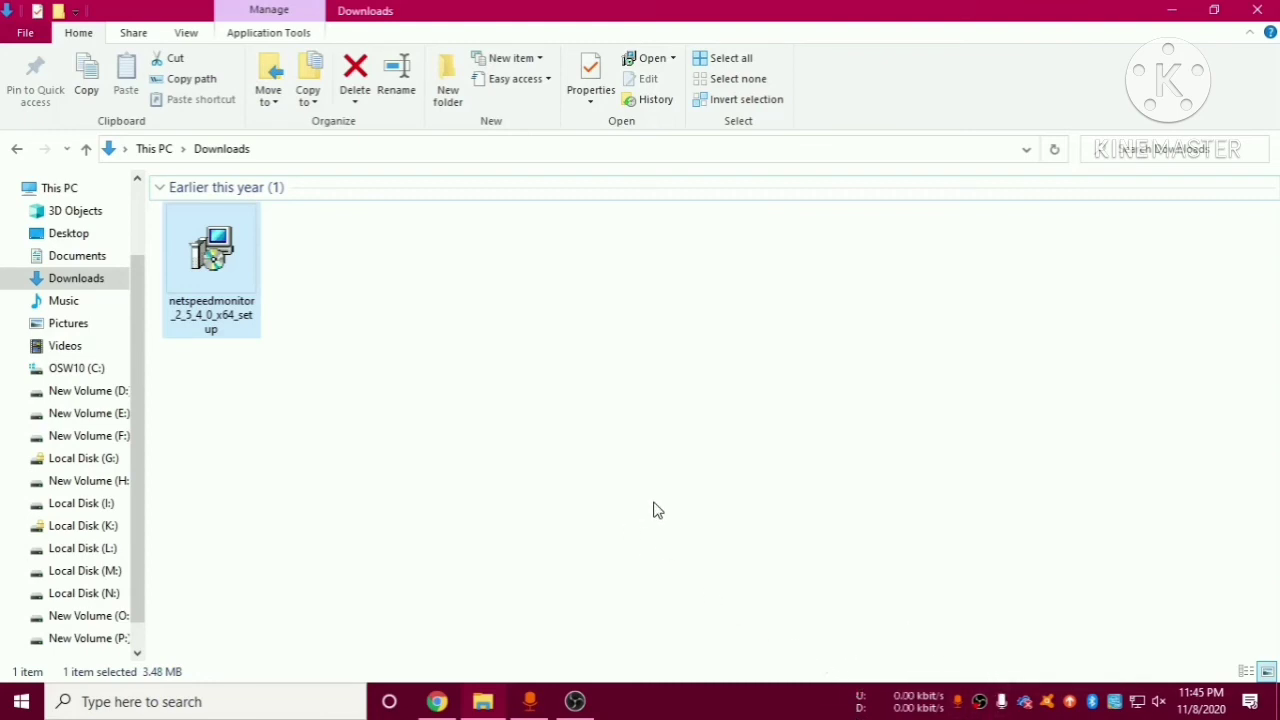
{"action": "mouse_move", "coordinate": [792, 528]}
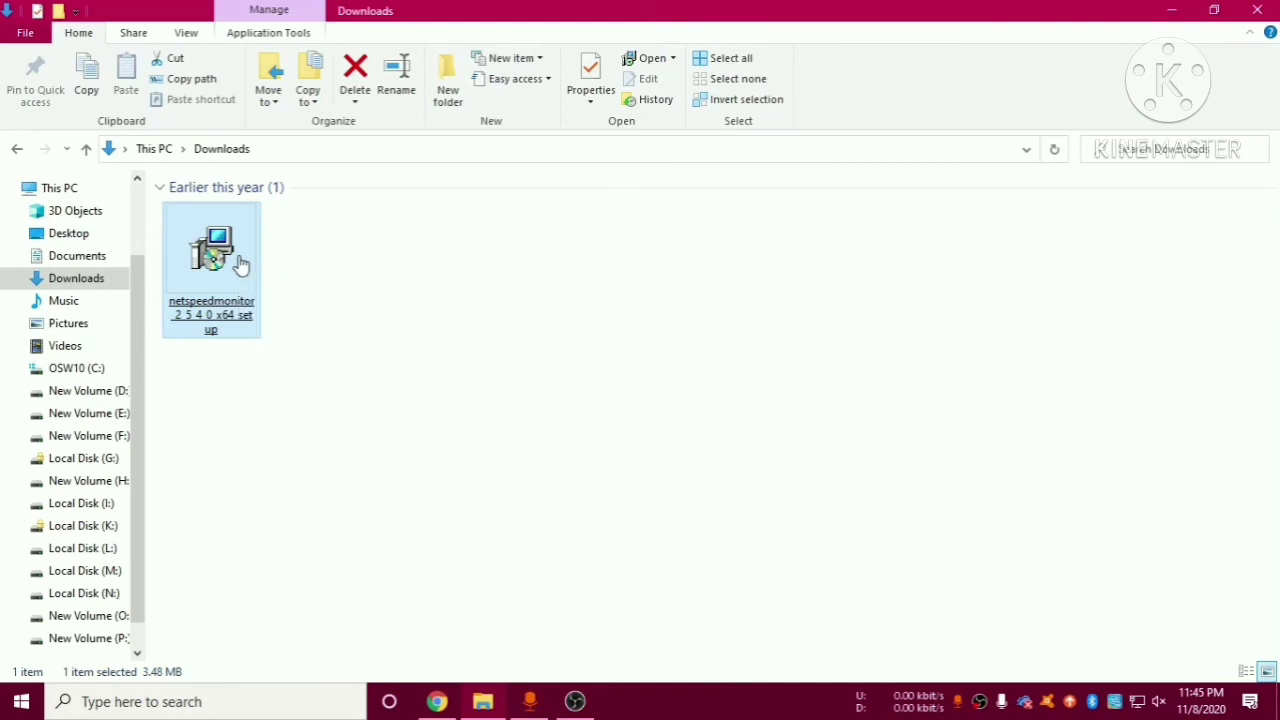
Show the setup file's Compatibility properties
{"action": "right_click", "coordinate": [212, 250]}
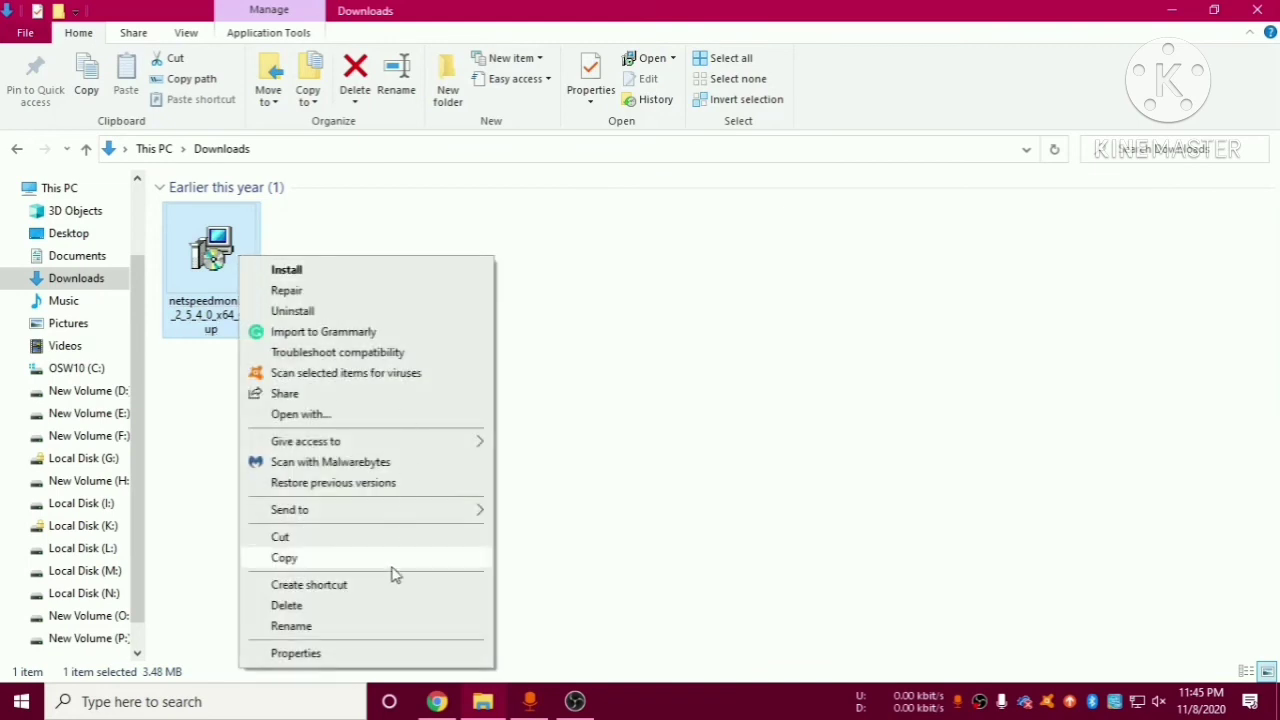
{"action": "left_click", "coordinate": [296, 652]}
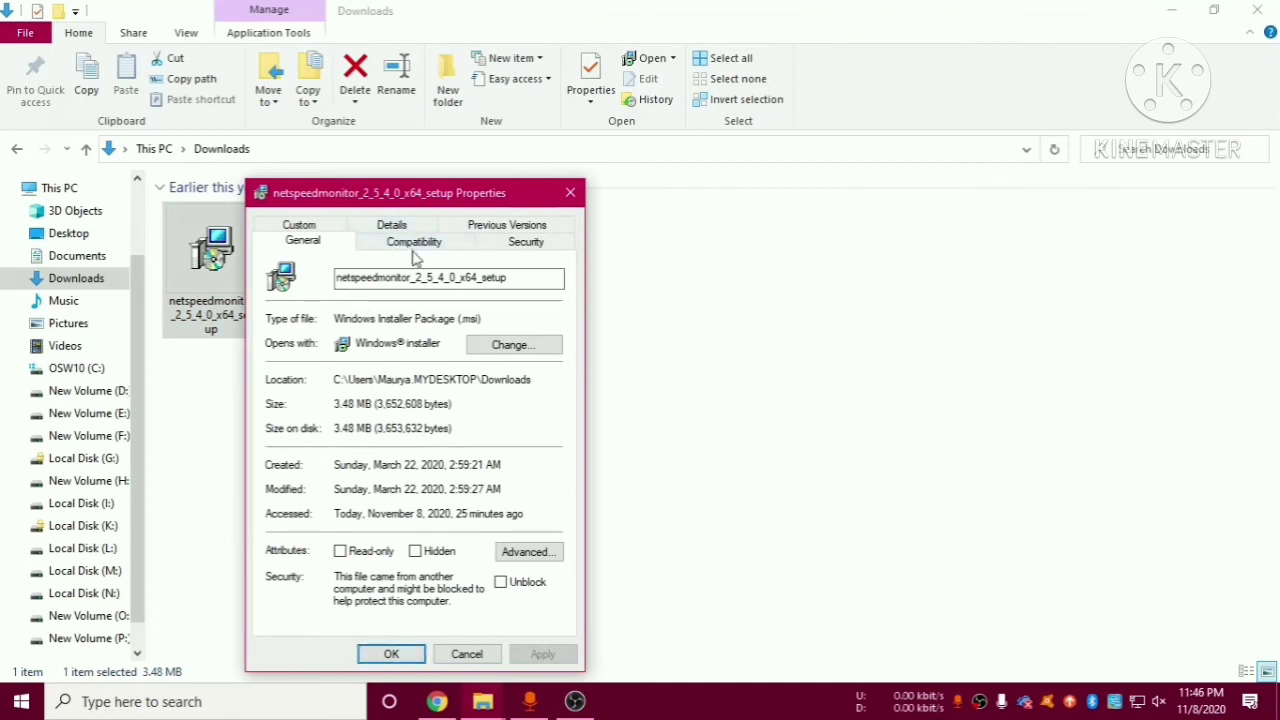
{"action": "left_click", "coordinate": [412, 240]}
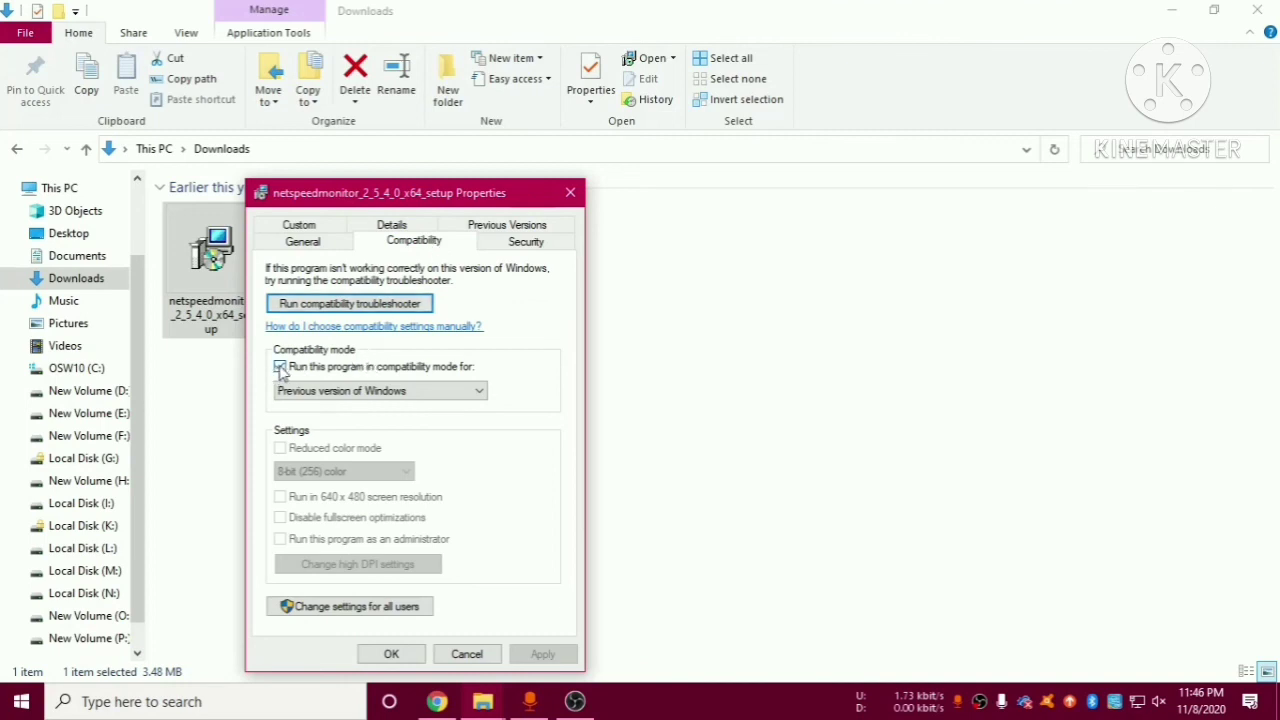
Enable 'Run this program in compatibility mode' for a previous Windows version and apply it
{"action": "left_click", "coordinate": [280, 366]}
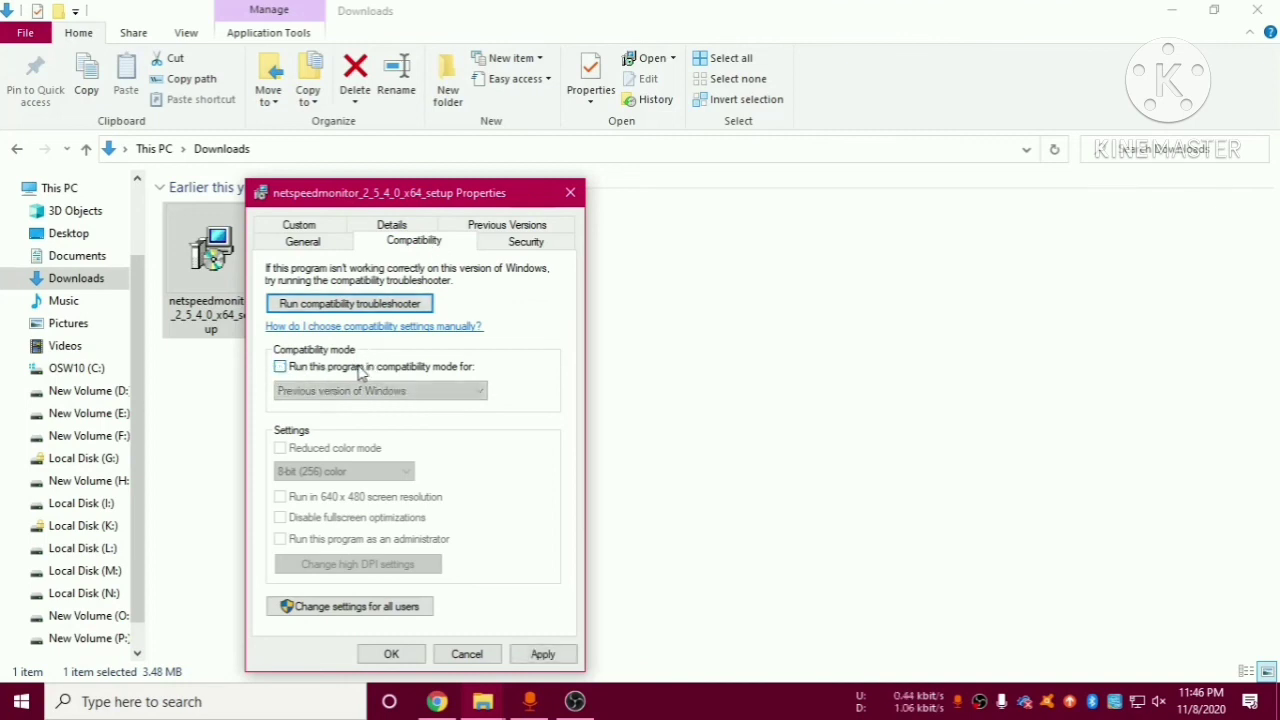
{"action": "mouse_move", "coordinate": [408, 376]}
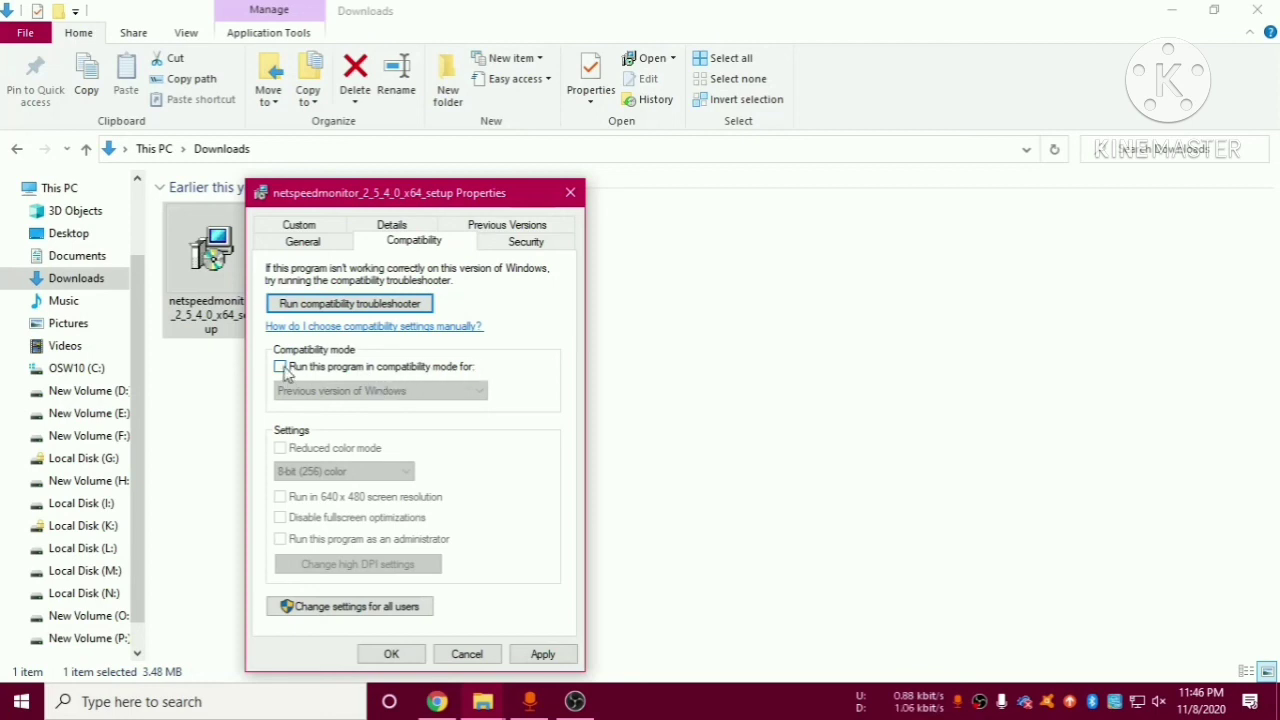
{"action": "left_click", "coordinate": [280, 366]}
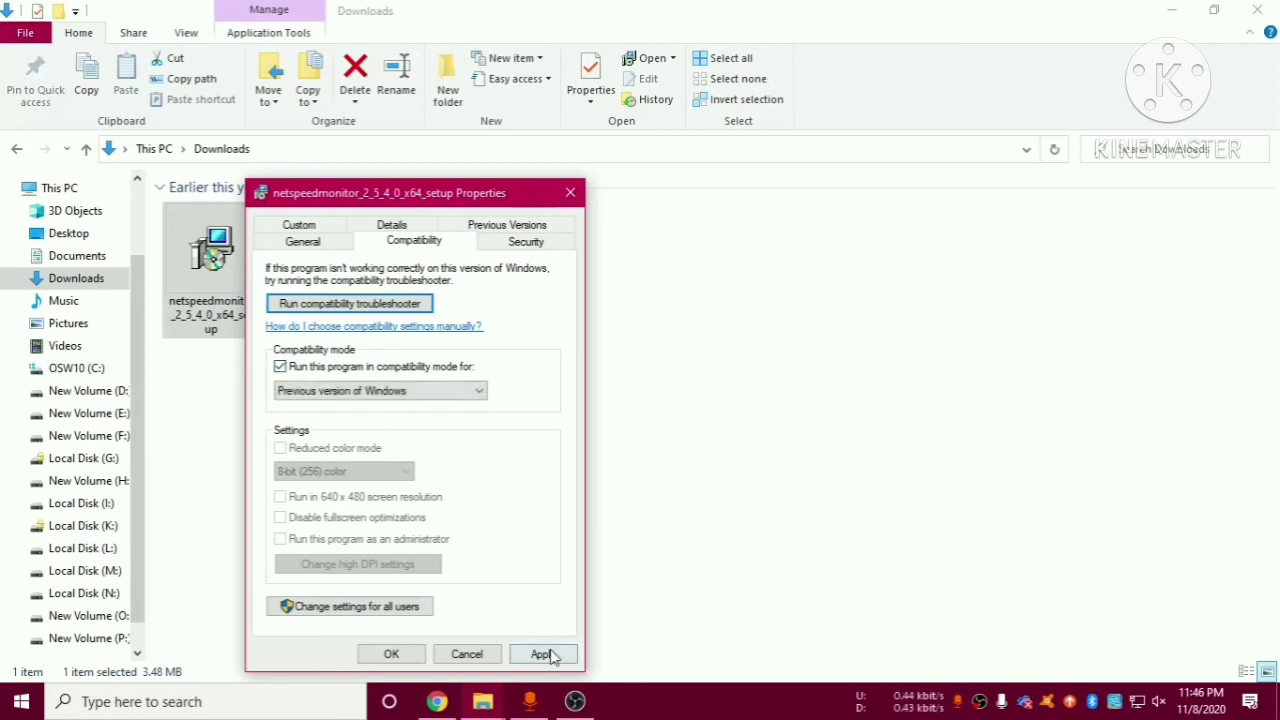
{"action": "left_click", "coordinate": [542, 654]}
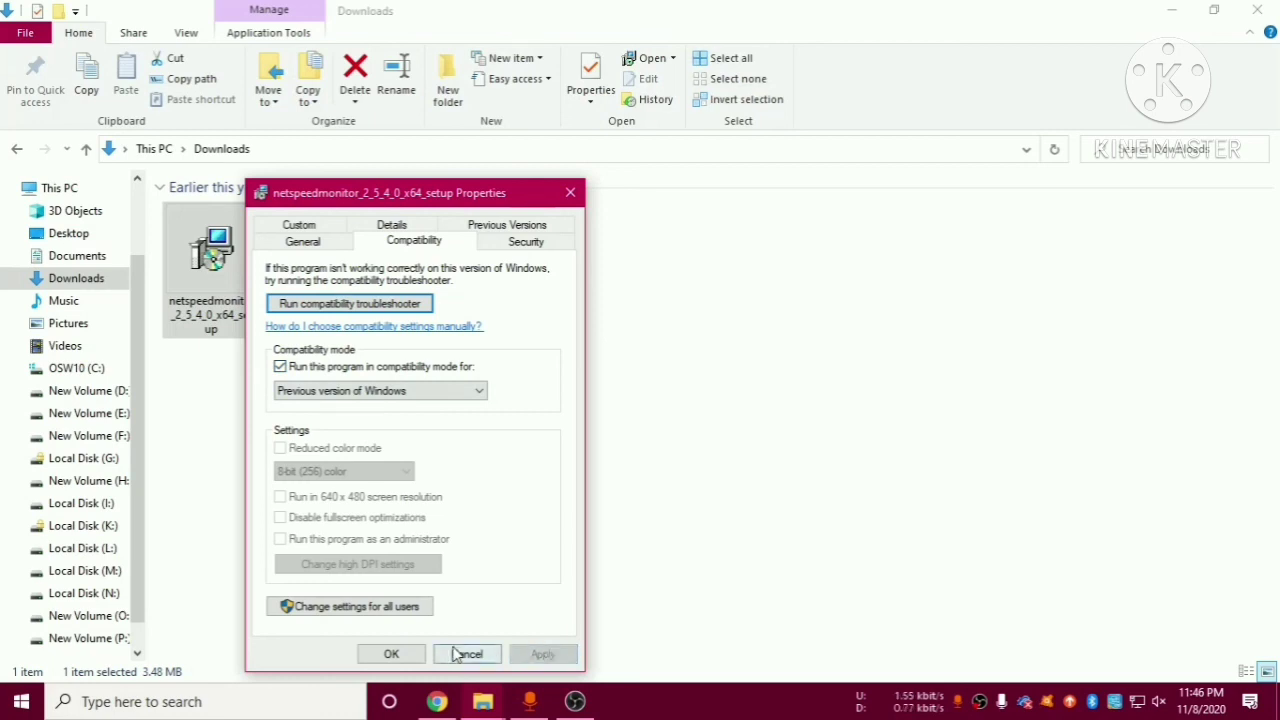
{"action": "left_click", "coordinate": [468, 654]}
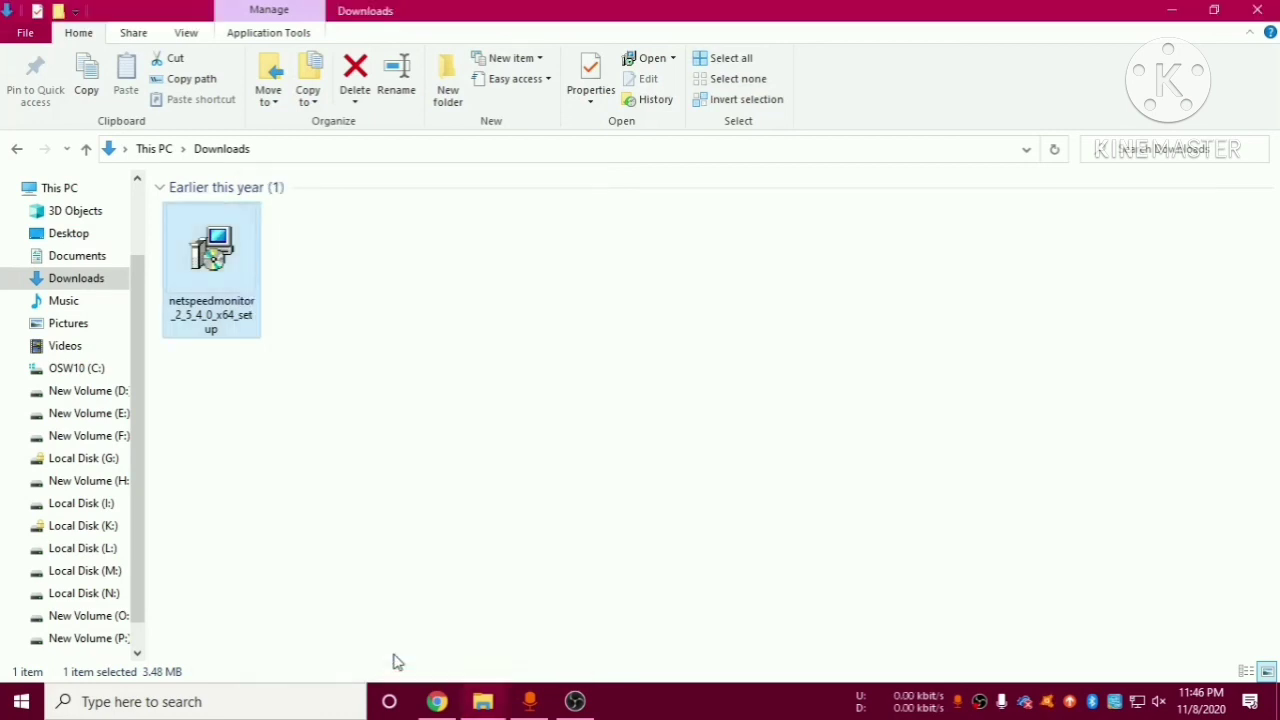
{"action": "mouse_move", "coordinate": [308, 312]}
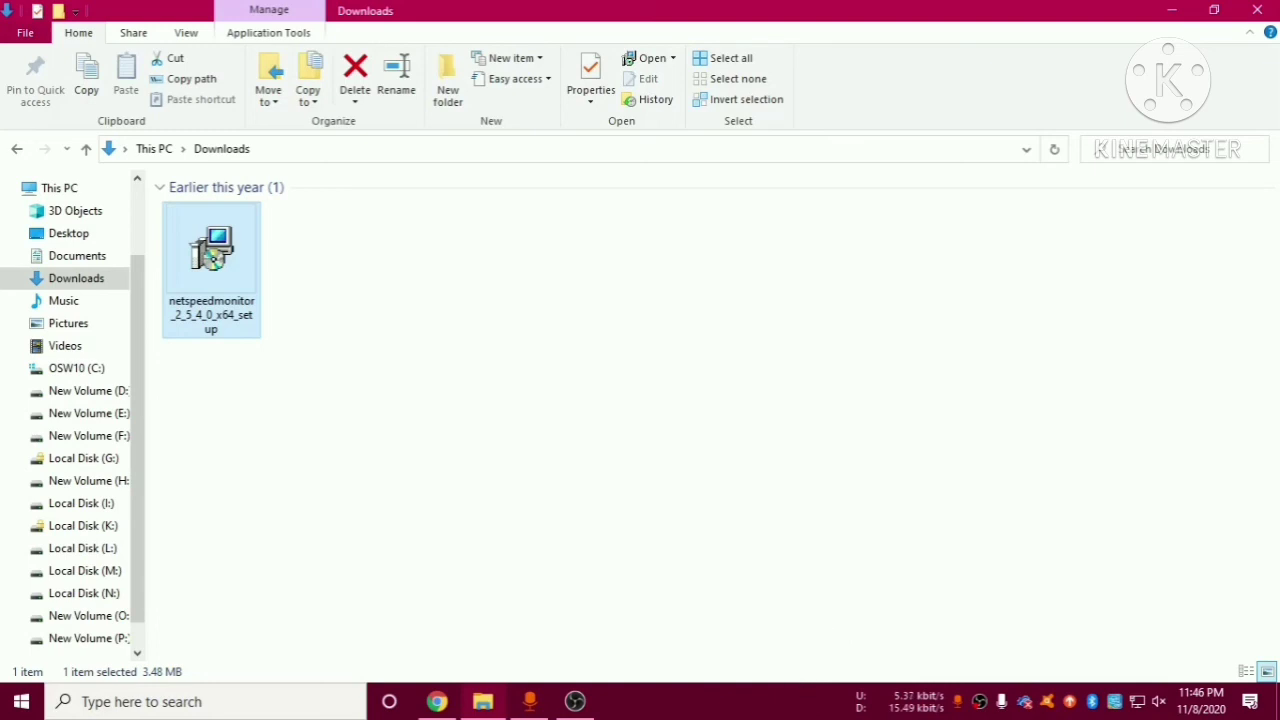
{"action": "mouse_move", "coordinate": [812, 544]}
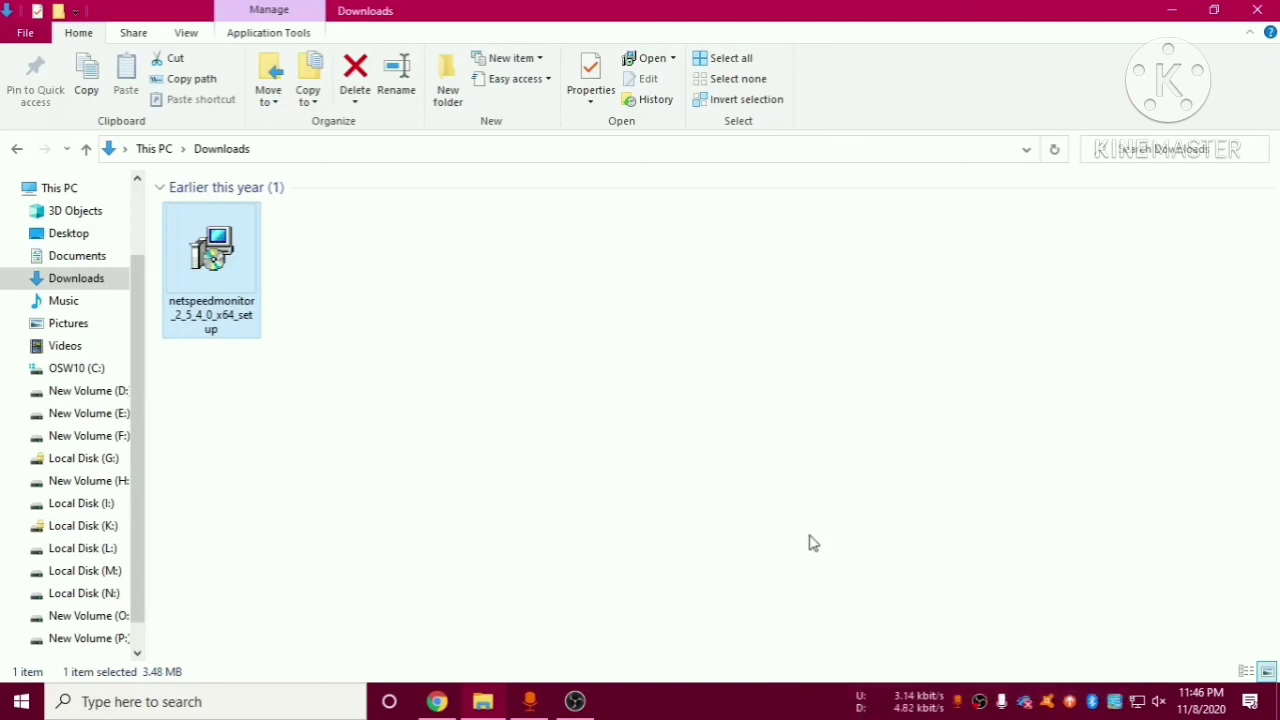
{"action": "mouse_move", "coordinate": [652, 628]}
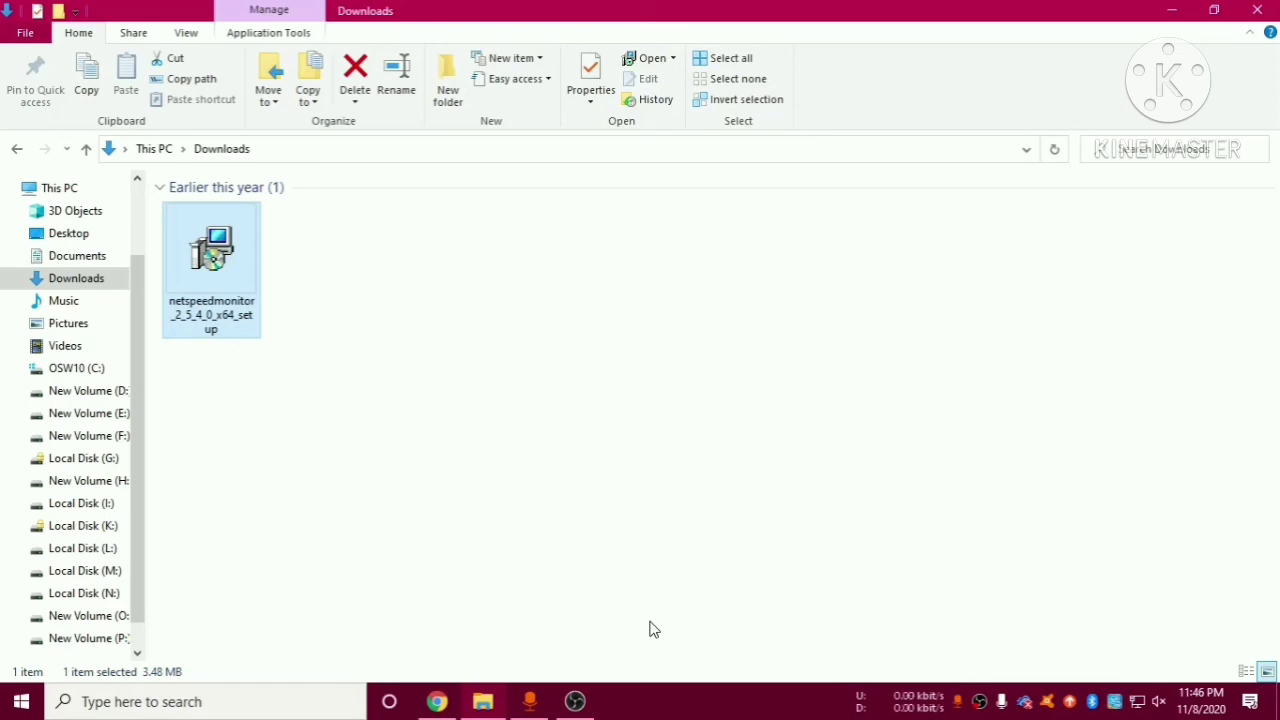
{"action": "mouse_move", "coordinate": [576, 700]}
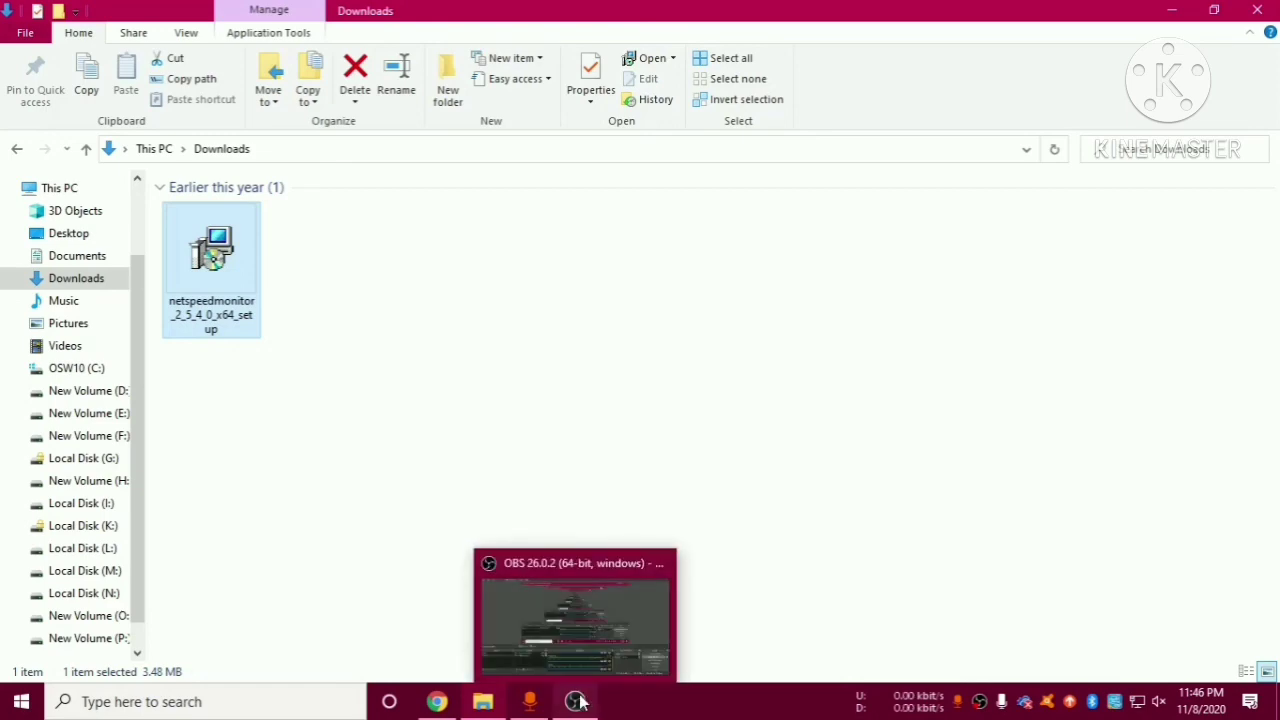